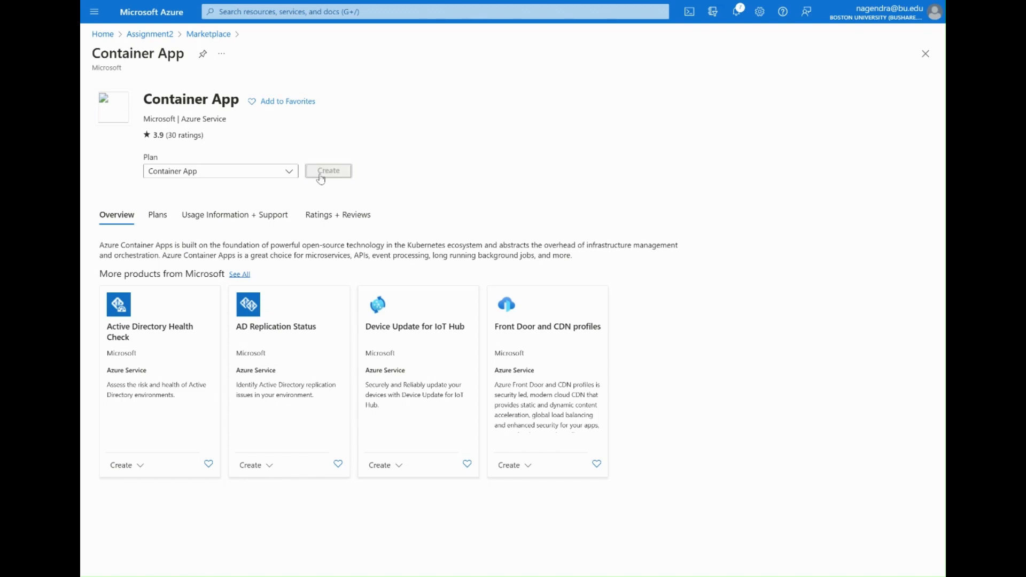
- Start a new container app under the personal subscription in the Assignment2 resource group
click(328, 171)
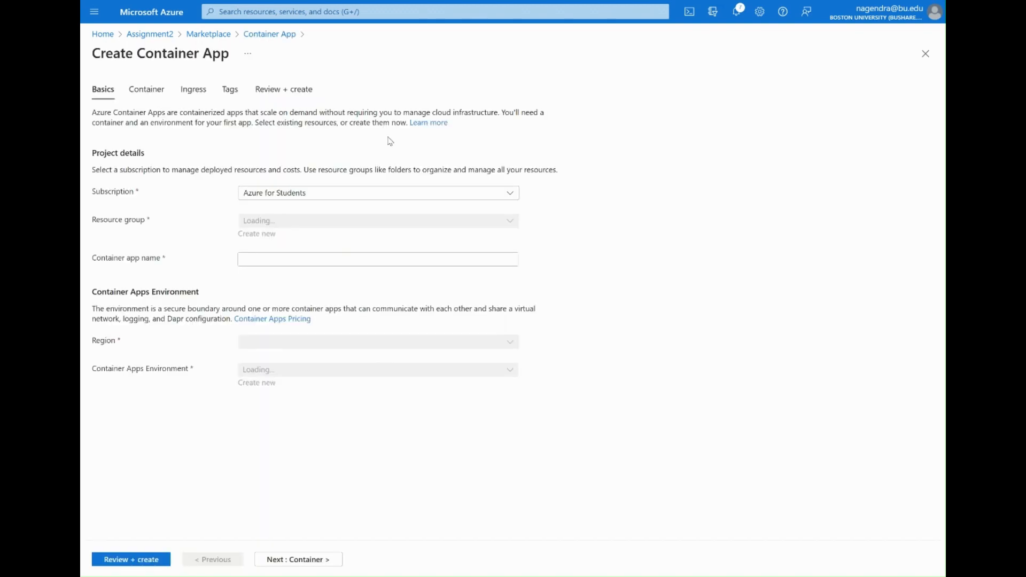
click(377, 192)
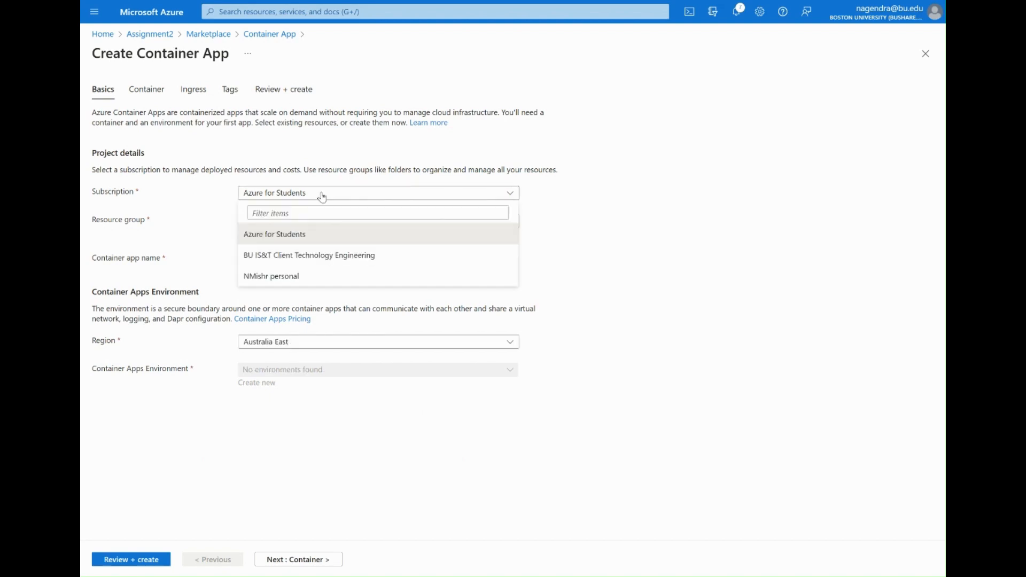
click(271, 276)
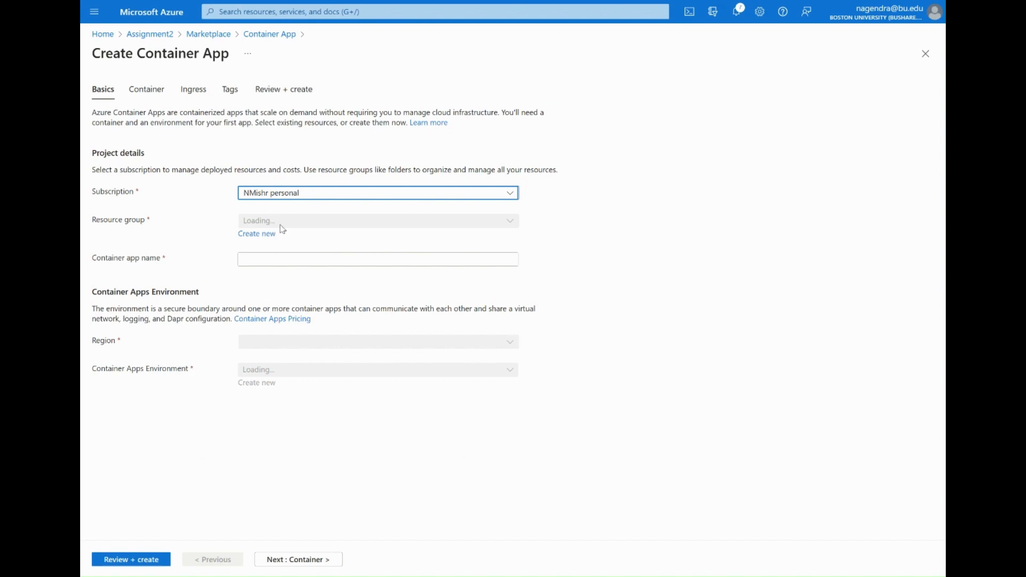
click(377, 220)
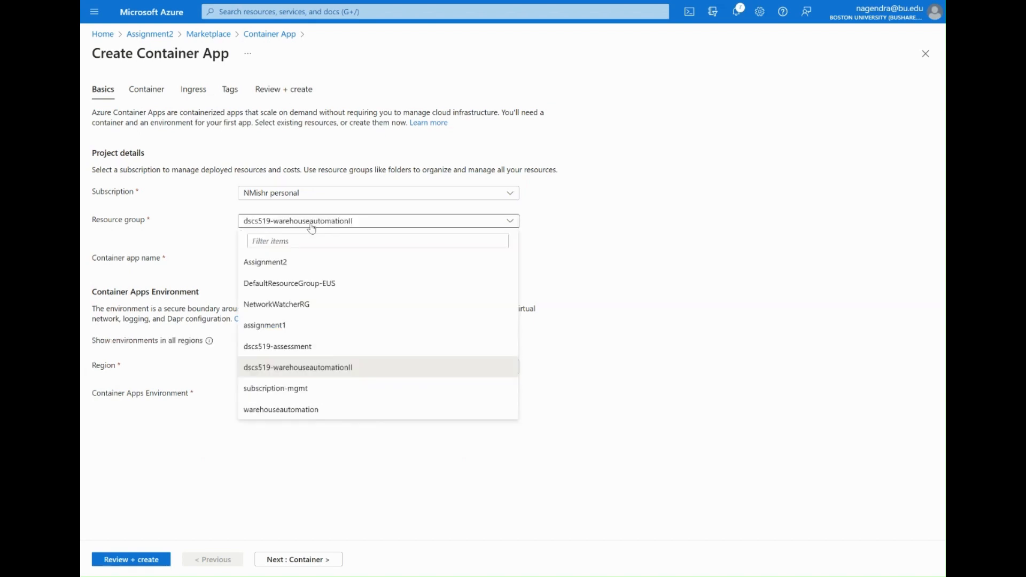
click(265, 262)
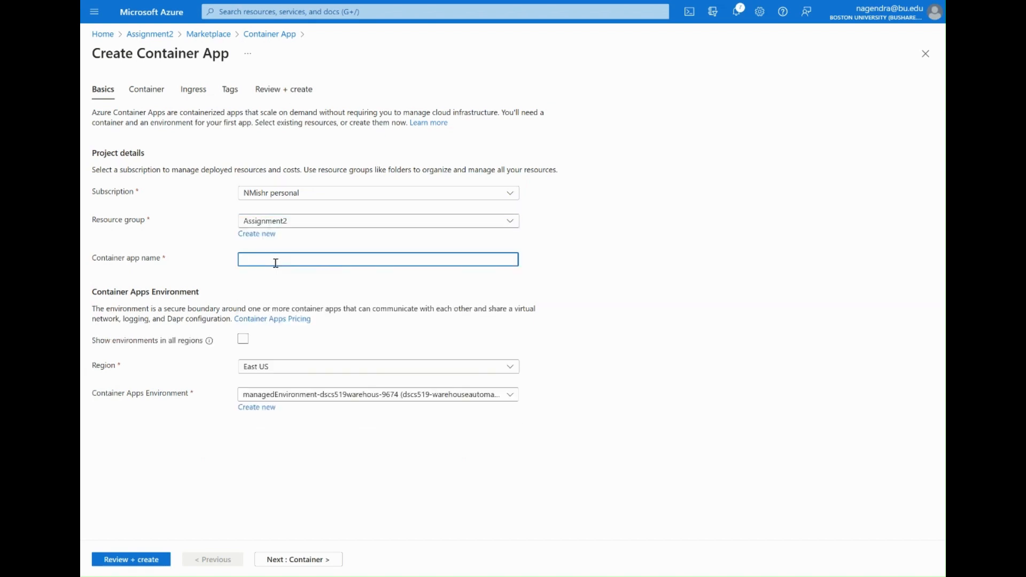
- Name the app nvmtestcontainerapp, keep East US and the default environment, and continue to container settings
text(nvmtest)
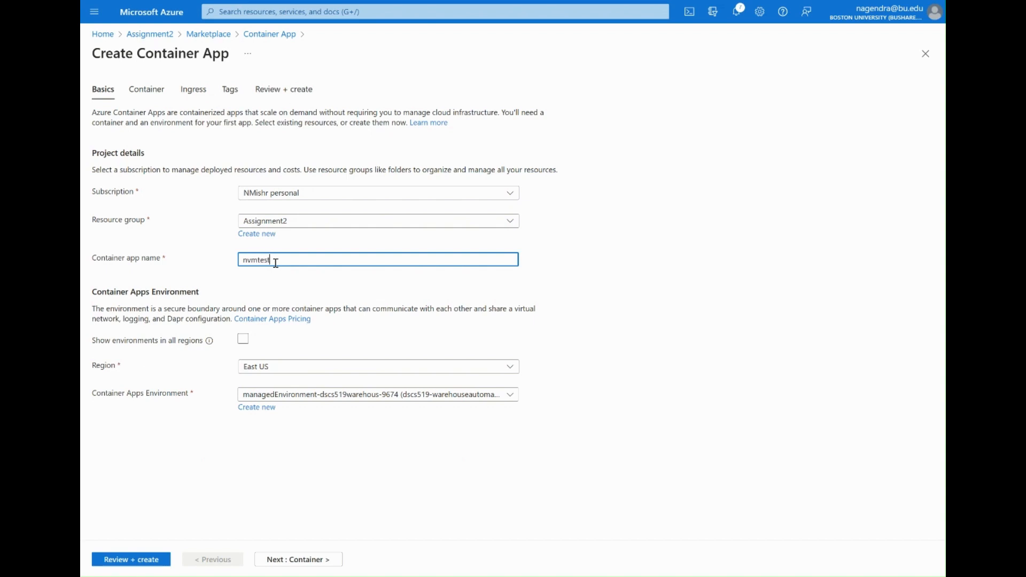
text(containerapp)
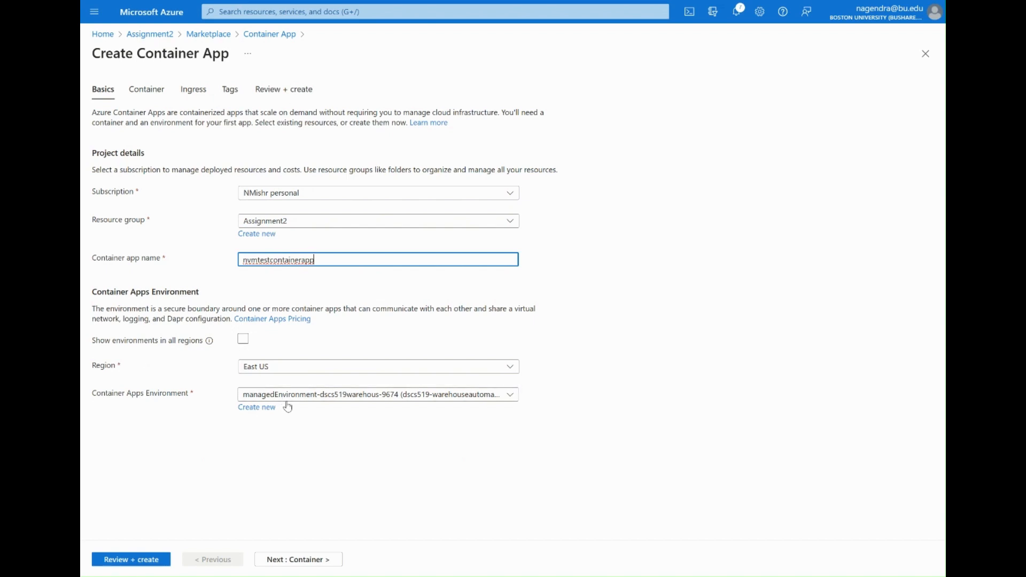
click(377, 394)
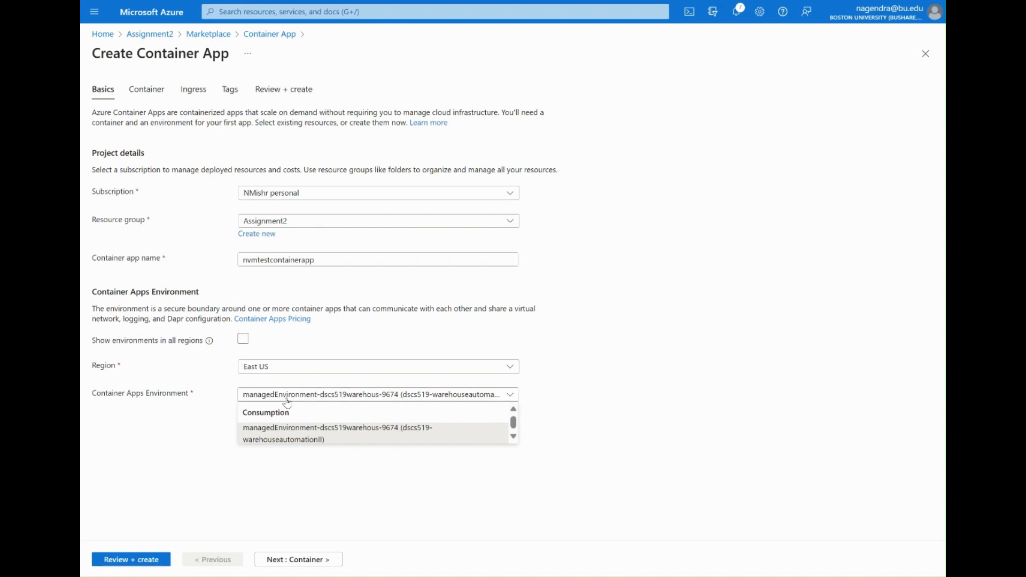
mouse_move(273, 419)
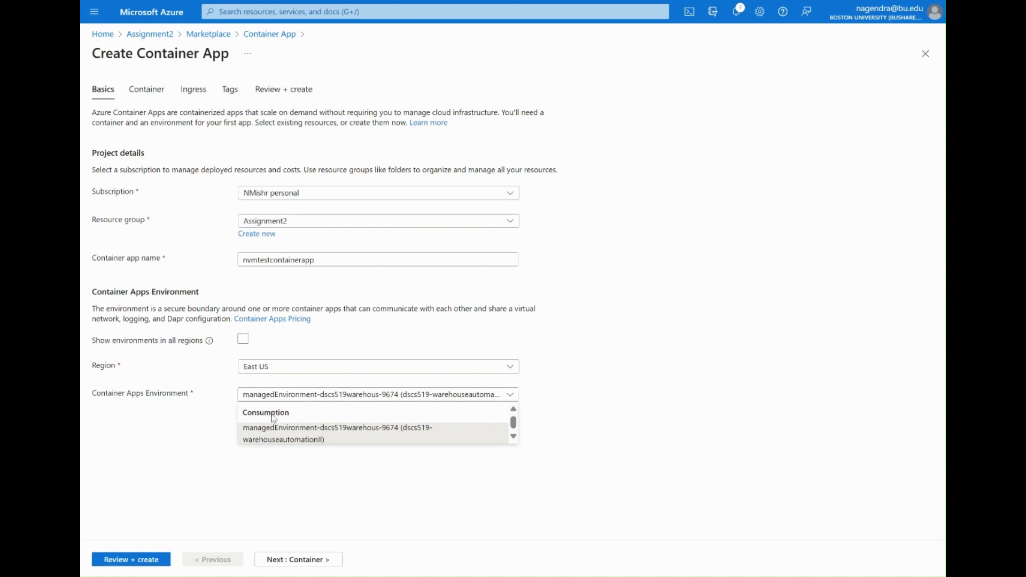
click(336, 427)
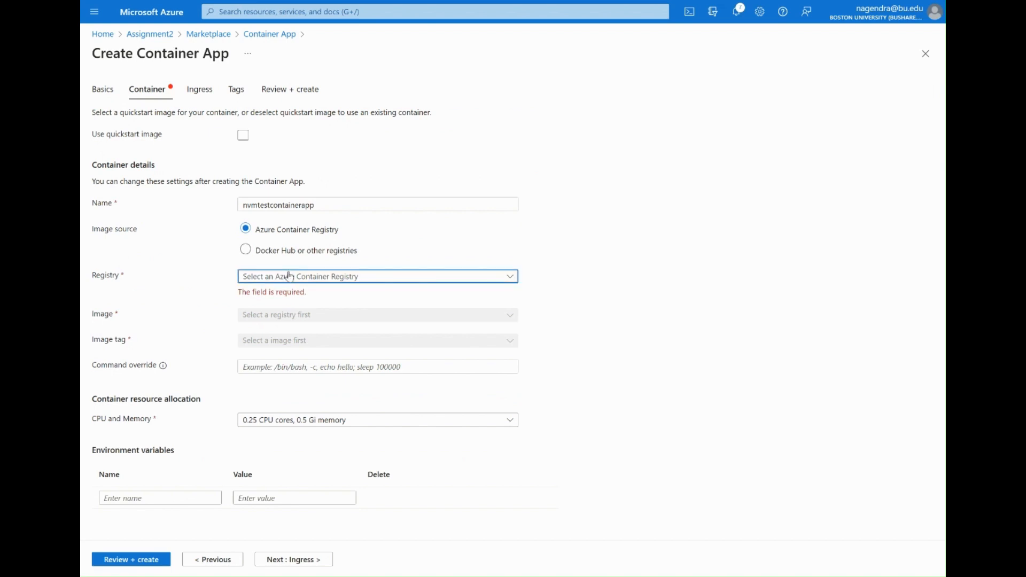
- Use image 519/queue tagged foo from nvmacrwatm.azurecr.io and proceed to Review + create
click(377, 275)
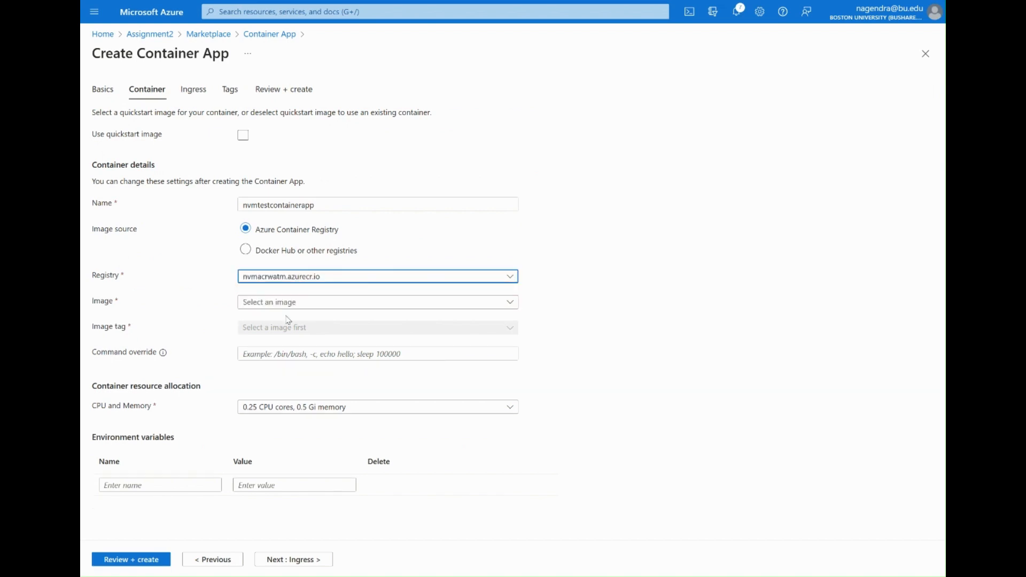
click(377, 301)
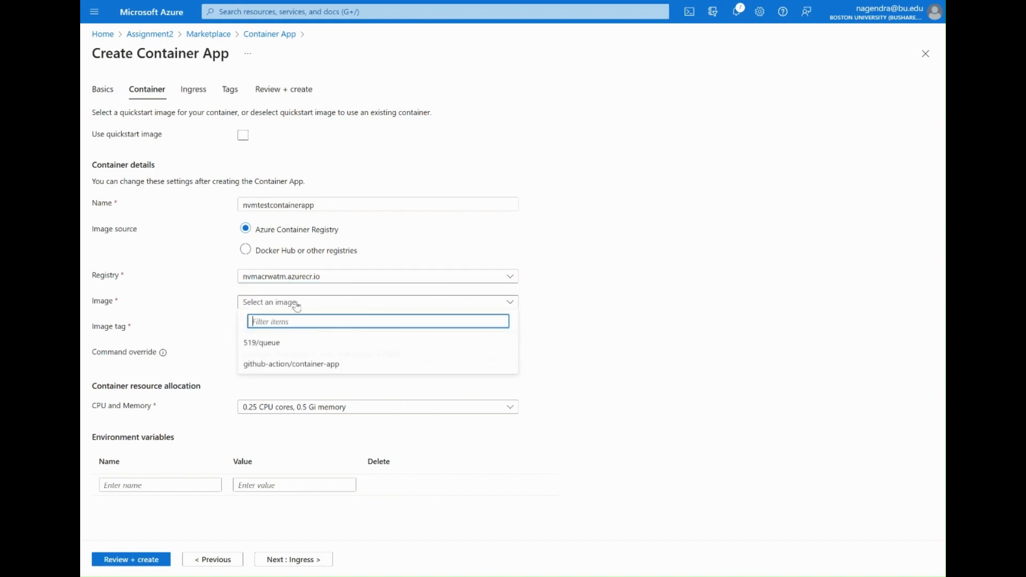
click(260, 342)
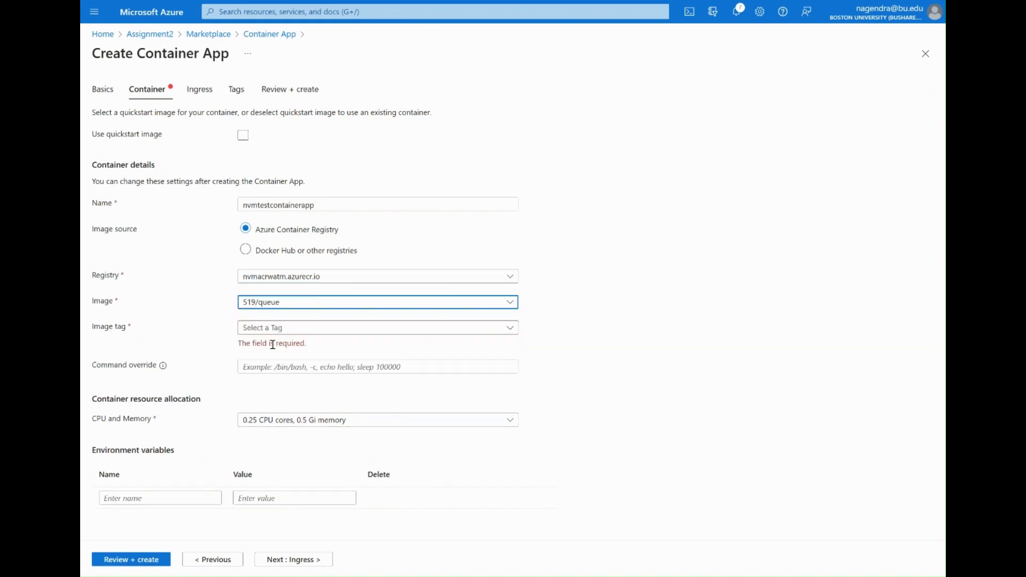
click(377, 327)
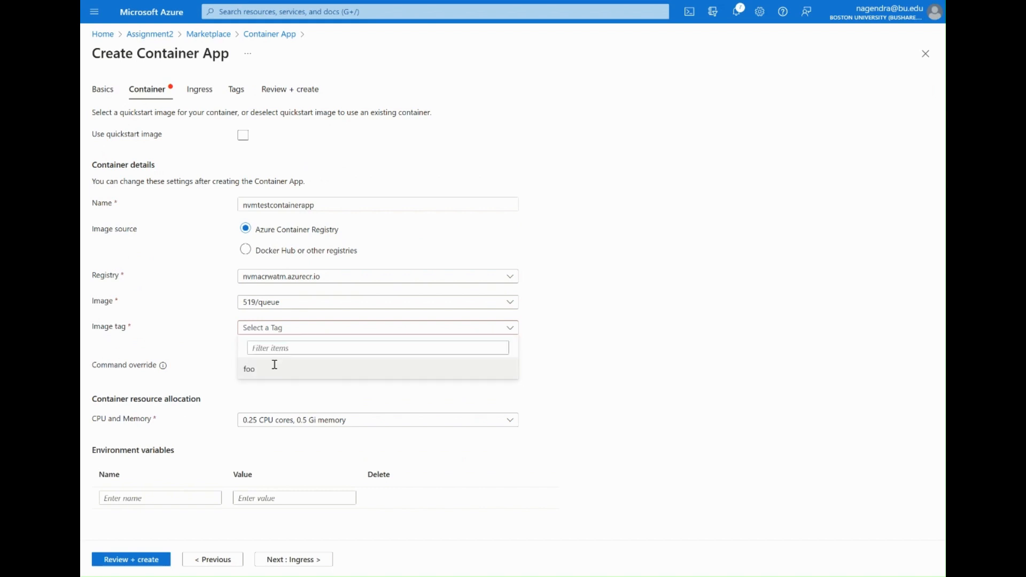
click(249, 369)
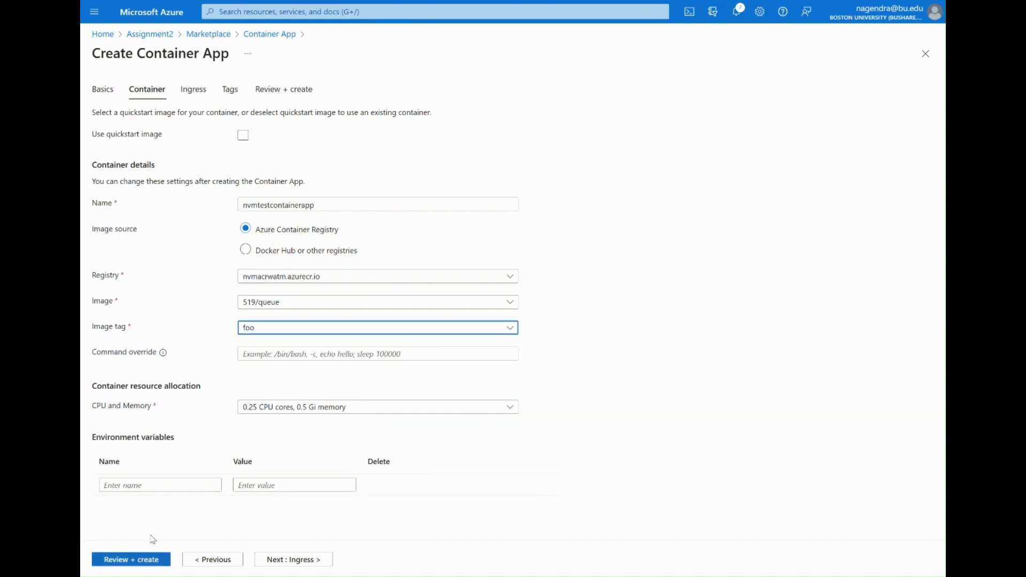
click(131, 559)
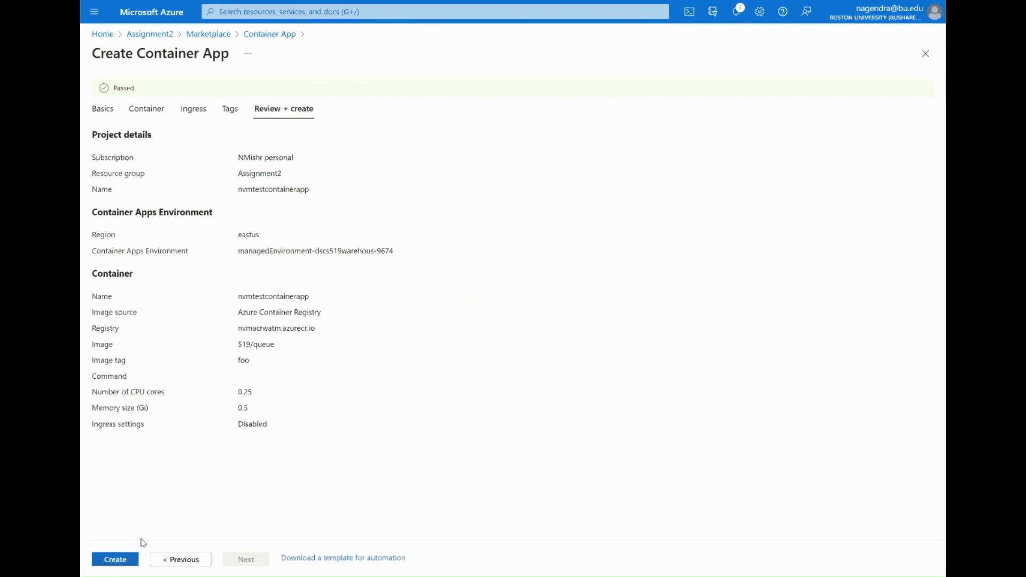
- Create the container app, wait for deployment, and go to the nvmtestcontainerapp resource overview
click(114, 559)
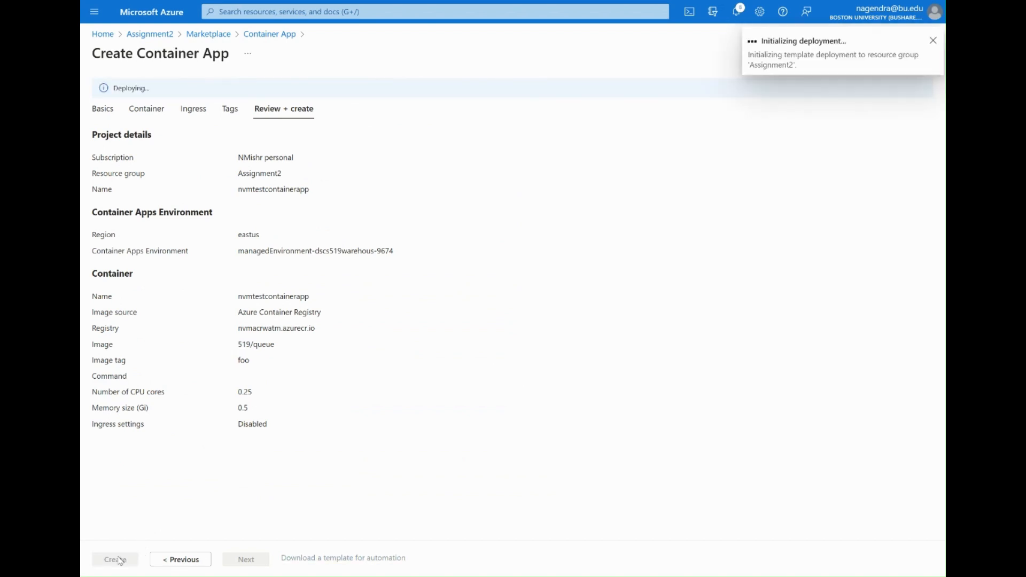
click(114, 559)
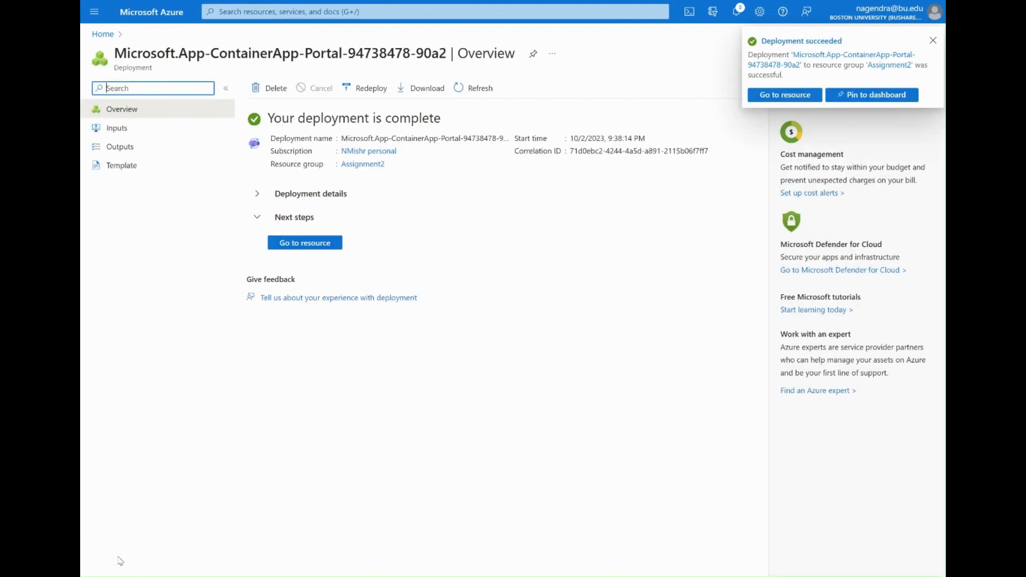
click(303, 242)
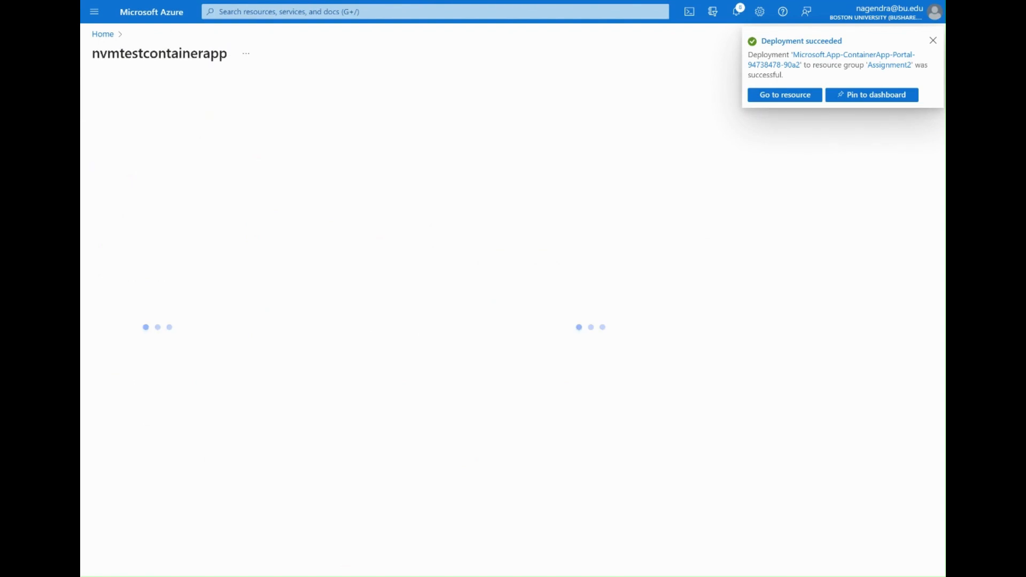
click(783, 95)
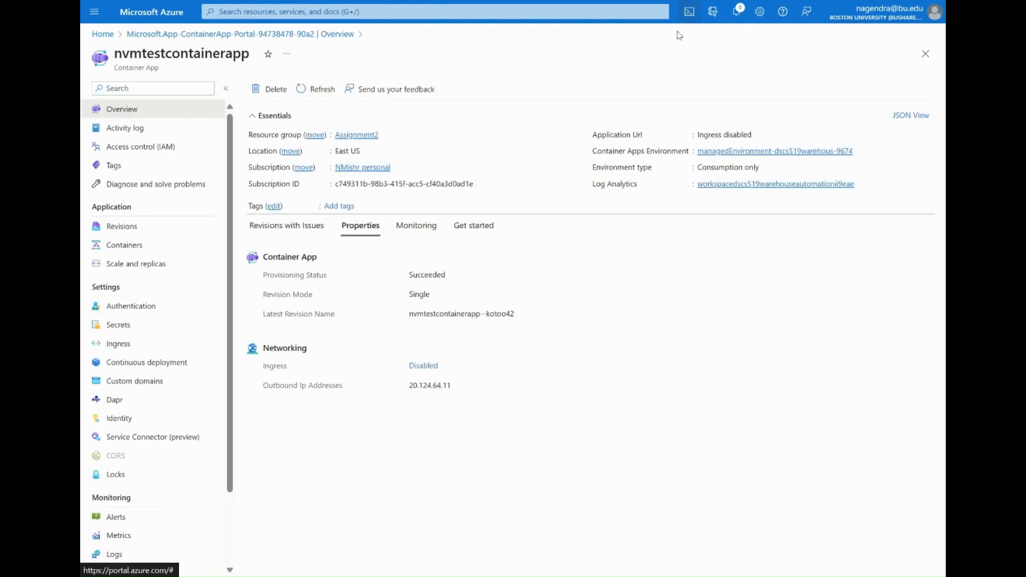
- In Cloud Shell, run az ad sp create-for-rbac for nvmf23app2 with contributor role, subscription scope and --sdk-auth
click(688, 11)
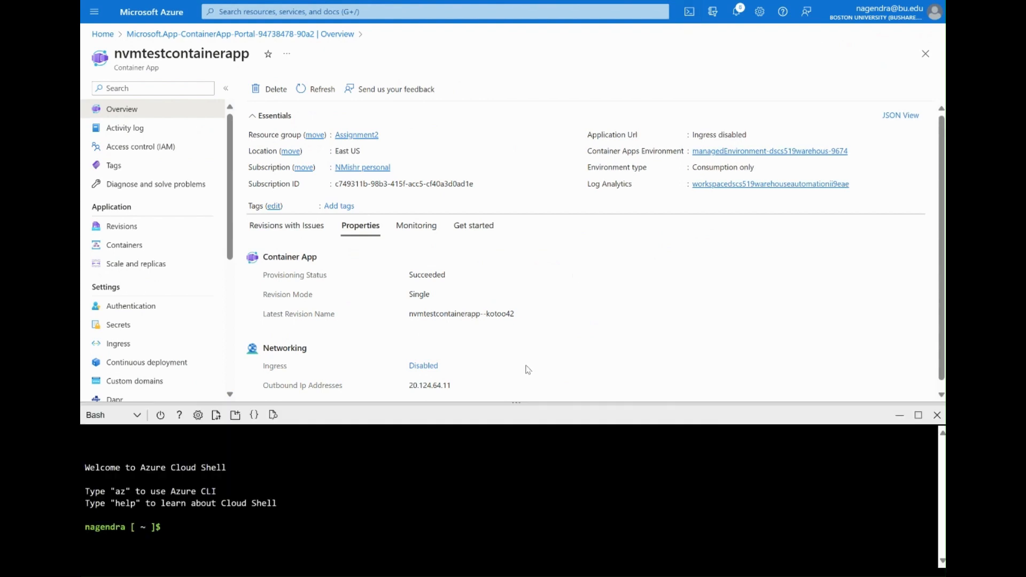
text(az ad sp create-for-rbac --name "nvmf23app" --role contributor --scopes /subscriptions/c749311b-98b3-415f-acc5-cf40a3d0ad1e --sdk-auth)
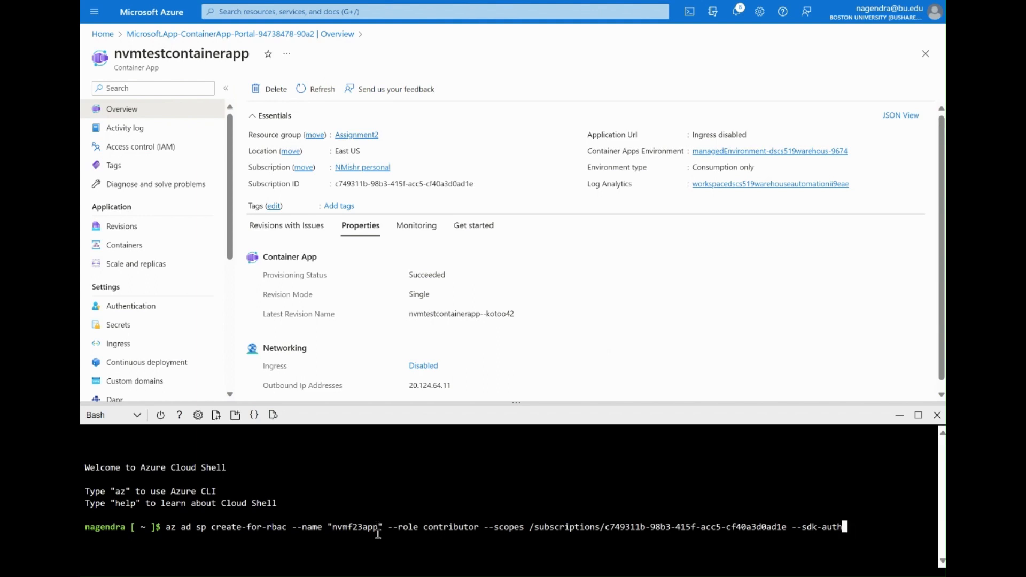
mouse_move(404, 564)
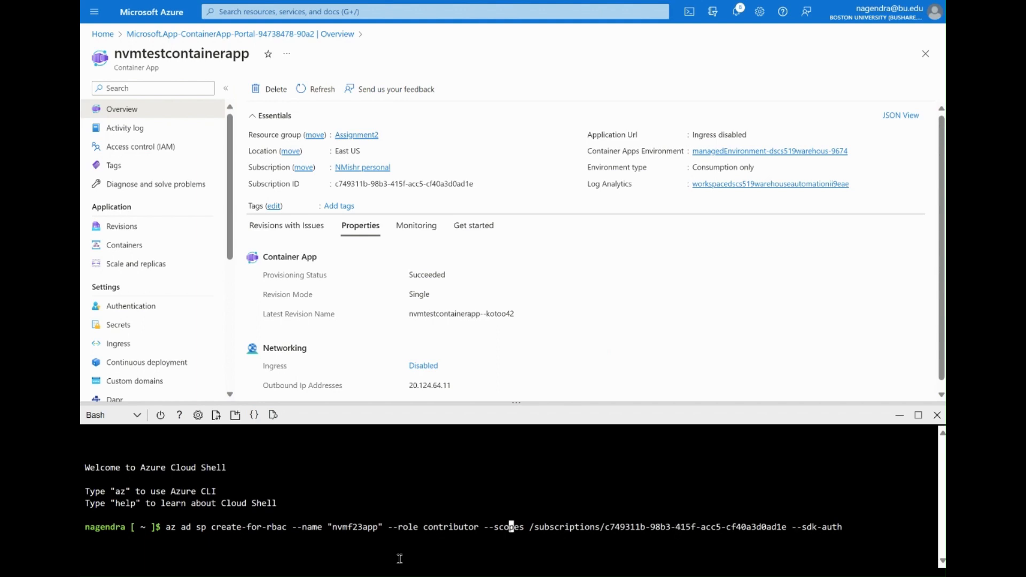
text(2)
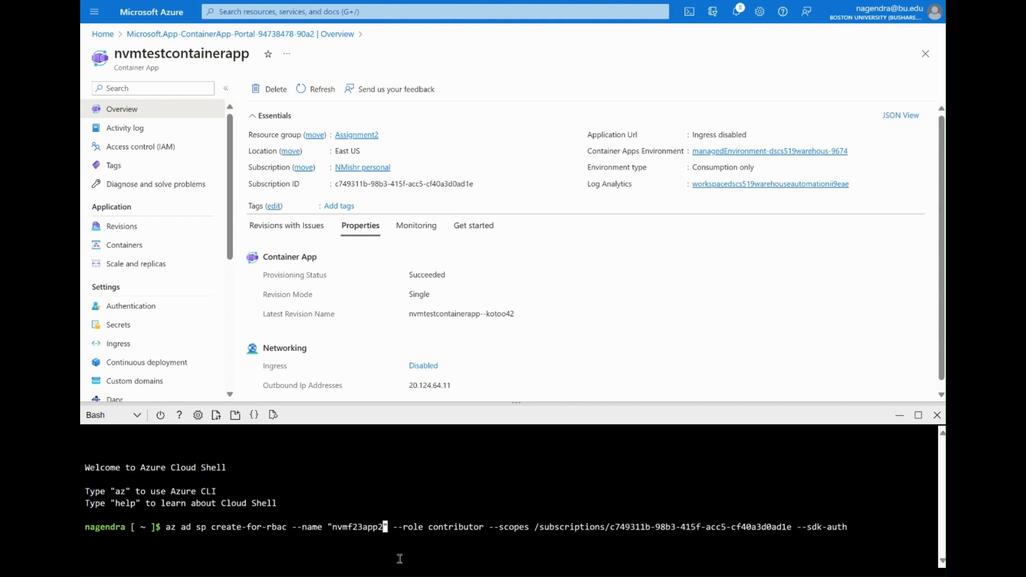
key(Return)
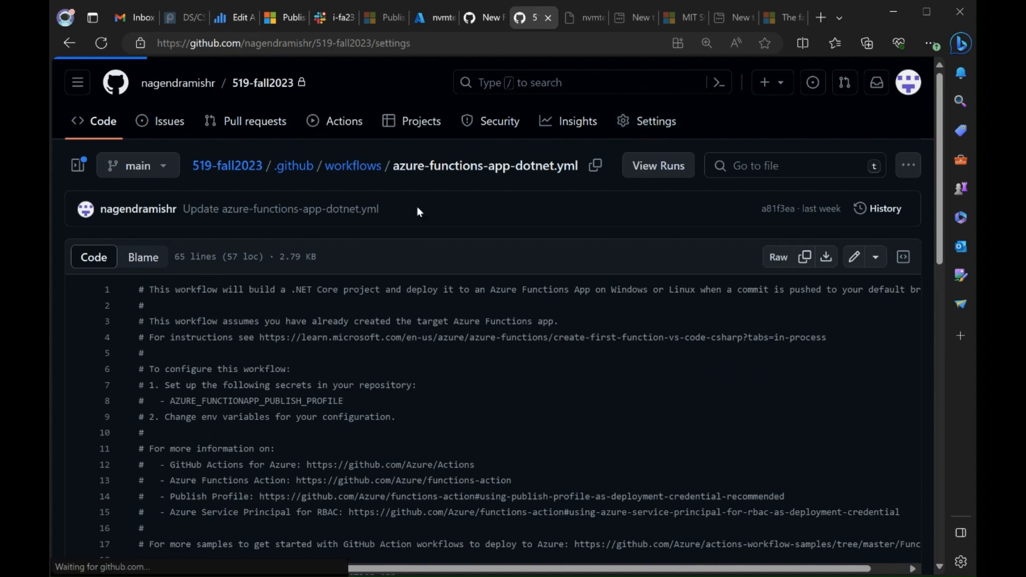
- Reach the repository's Actions secrets page in Settings and start a new repository secret
click(656, 121)
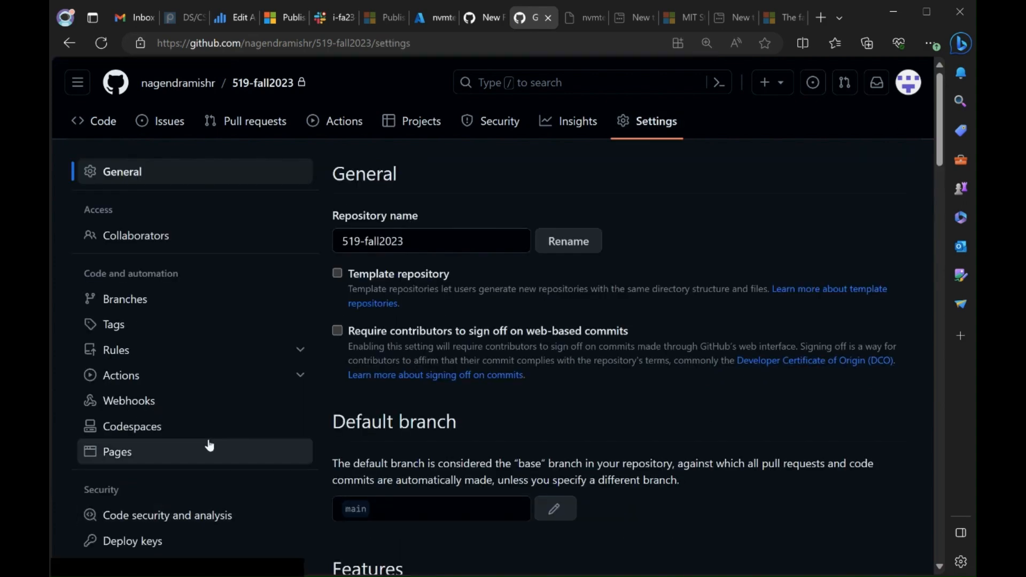
scroll(down, 3)
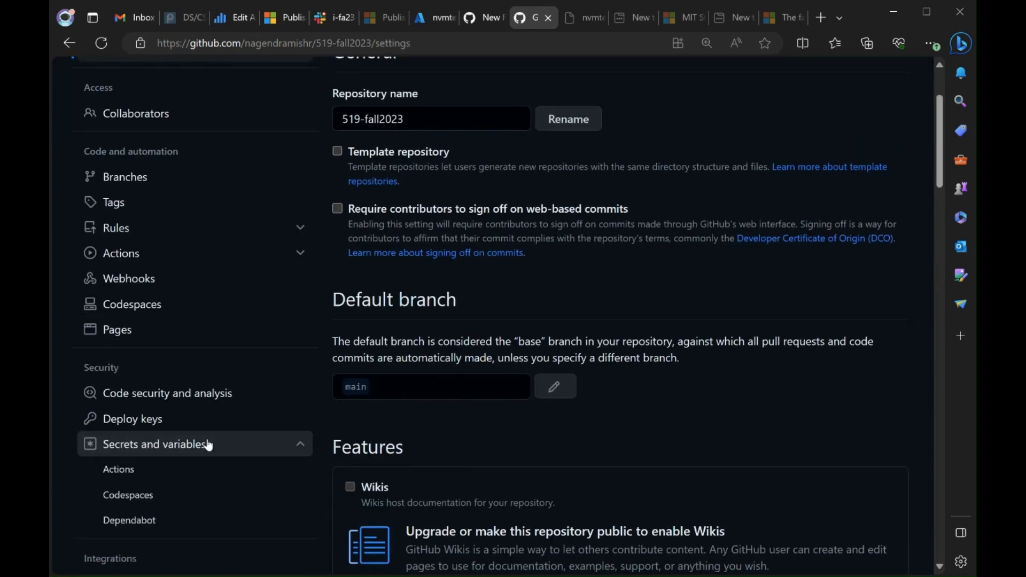
click(119, 469)
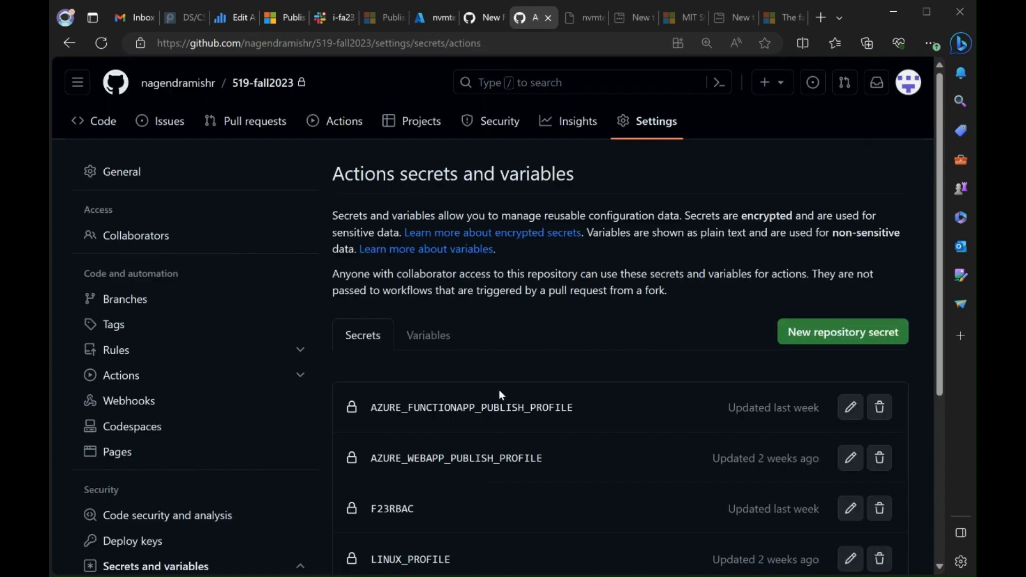
click(842, 331)
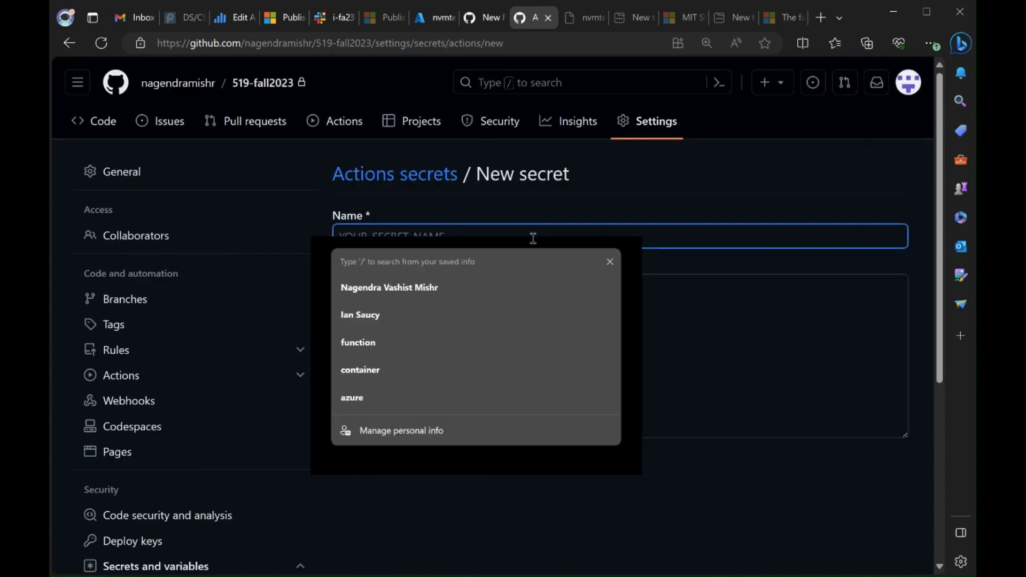
- Add a repository secret named NewSP containing the service principal credentials JSON
text(NewSecret)
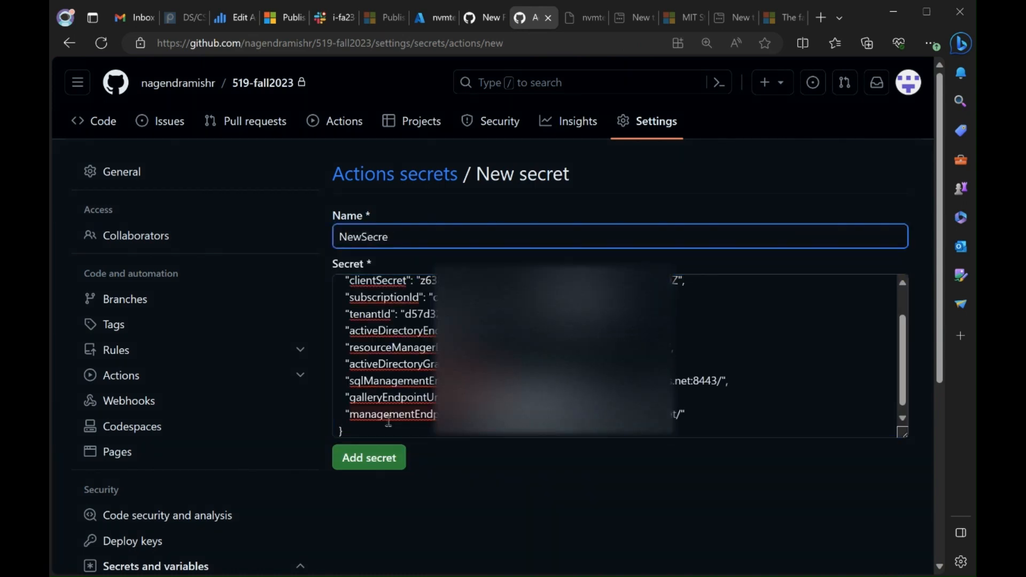
text(NewSP)
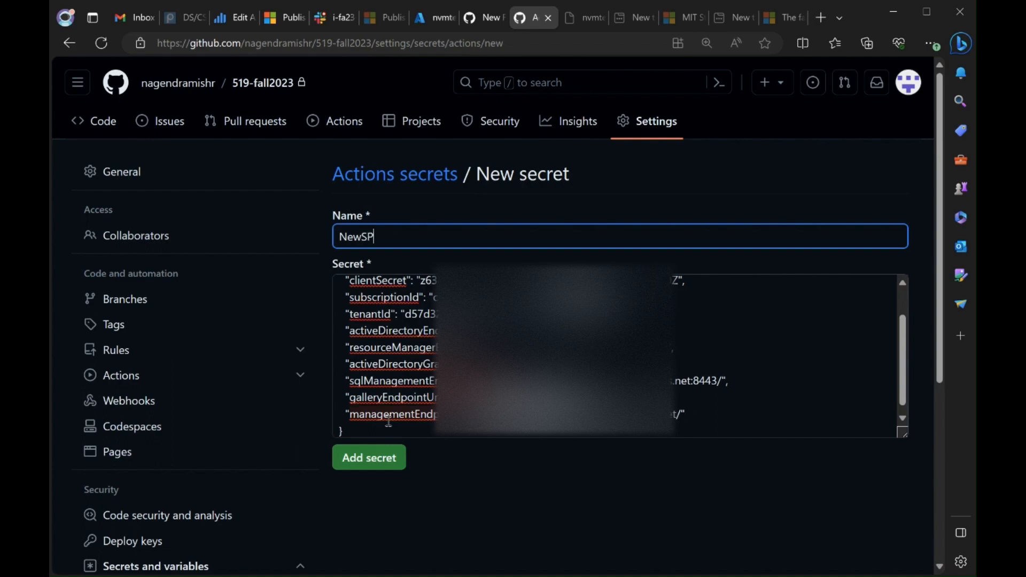
click(369, 456)
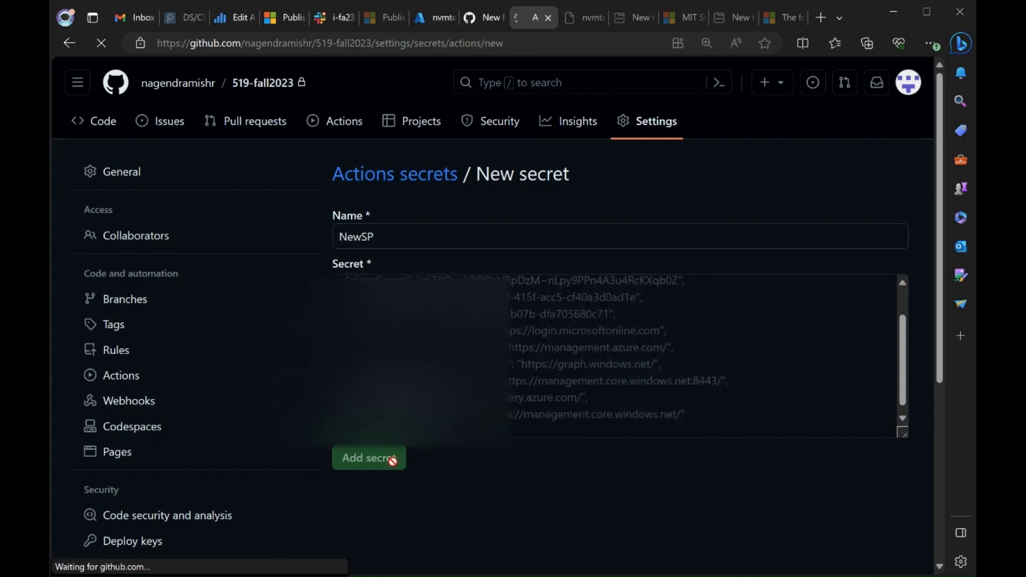
click(368, 457)
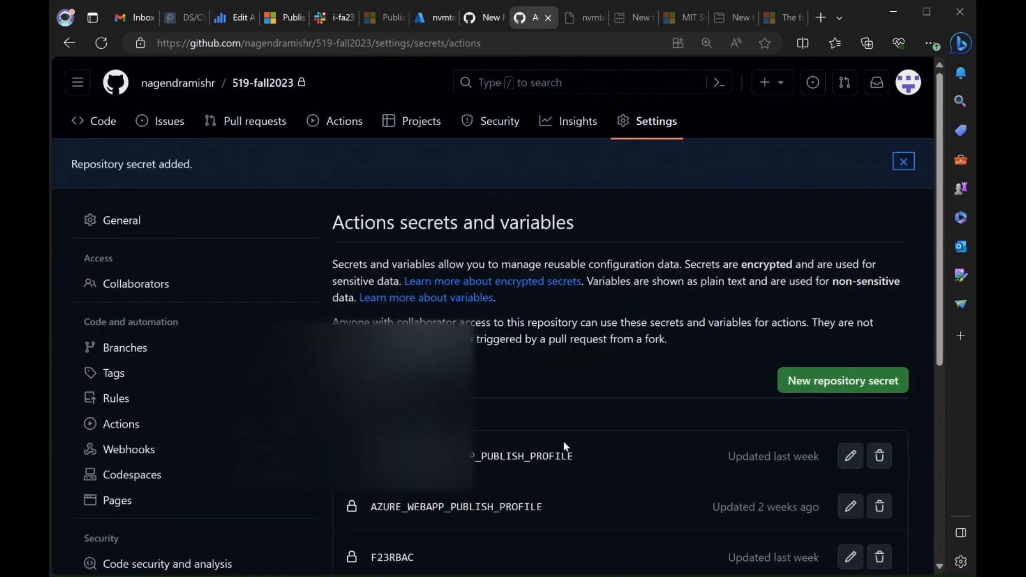
- From the Actions tab, begin a new workflow set up yourself instead of a template
click(343, 121)
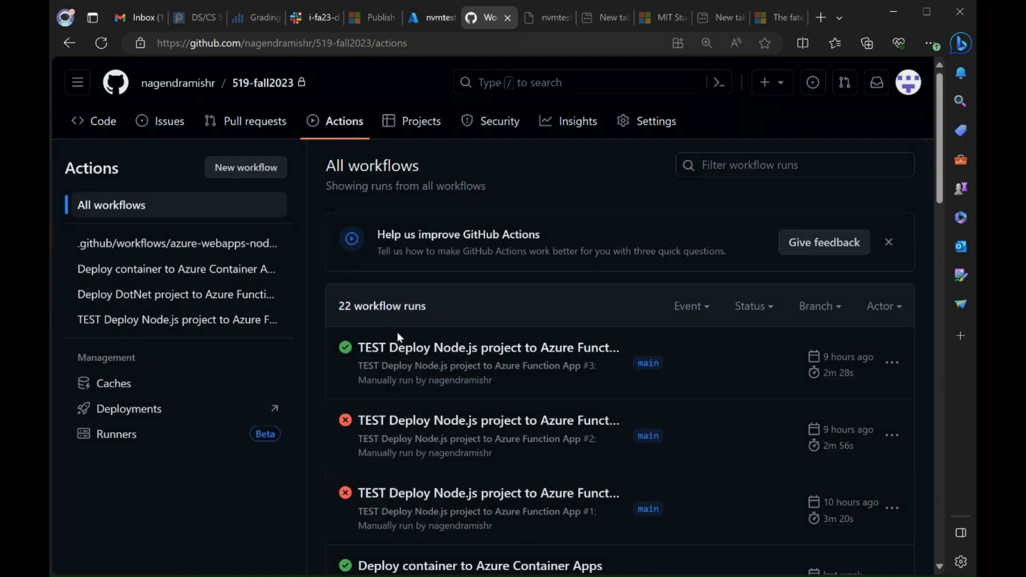
mouse_move(246, 166)
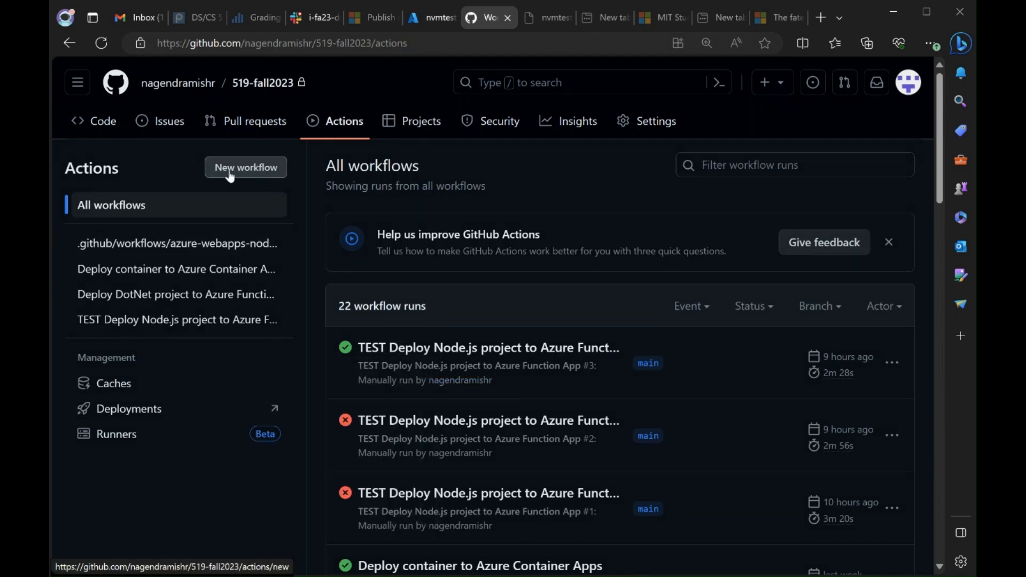
click(245, 168)
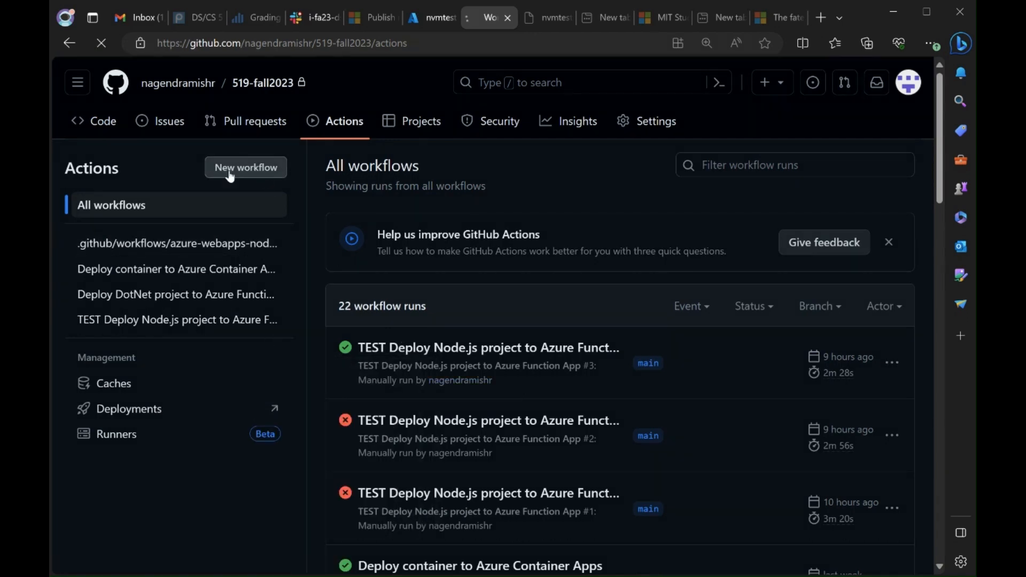
click(245, 168)
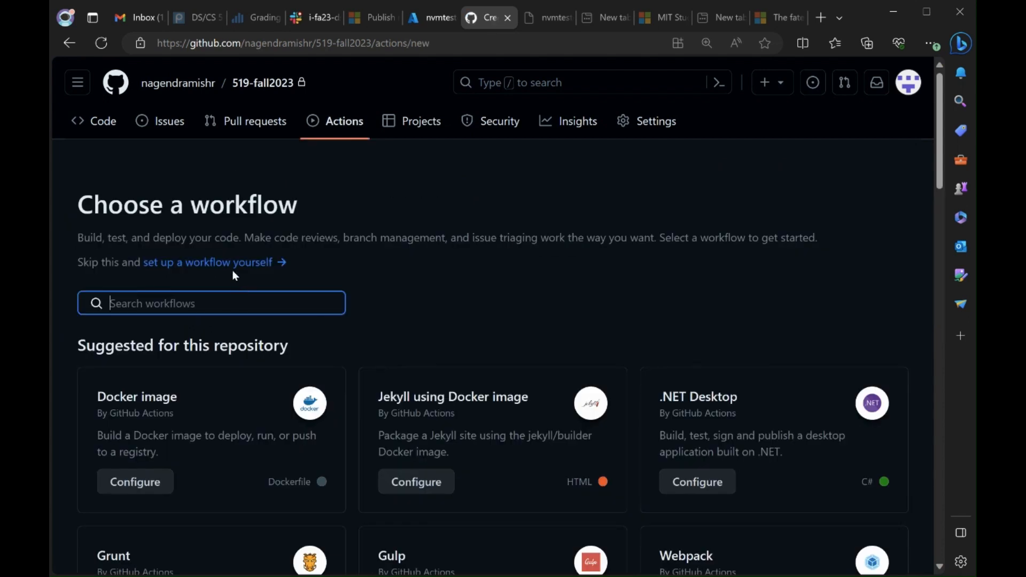
click(205, 262)
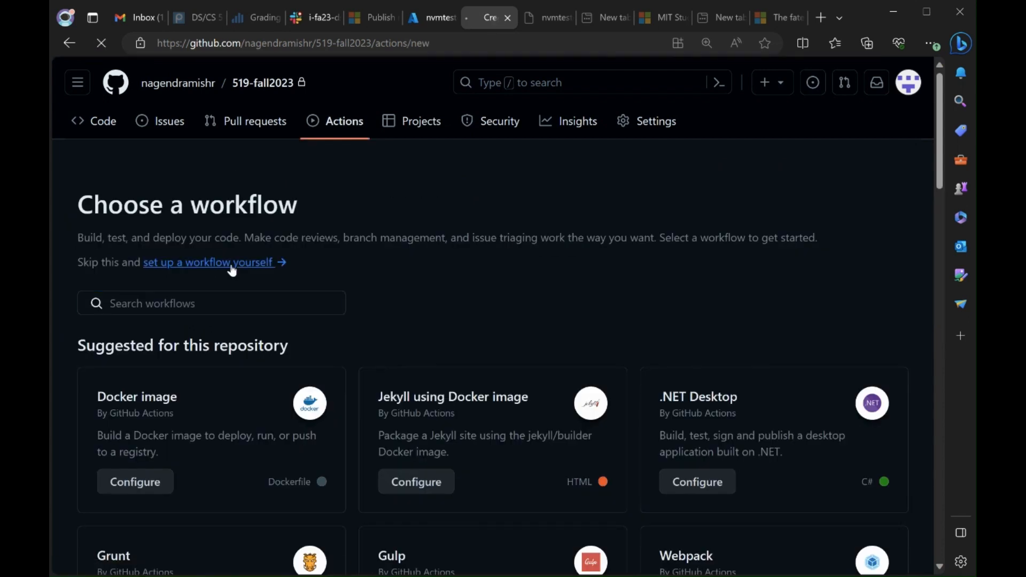
click(207, 262)
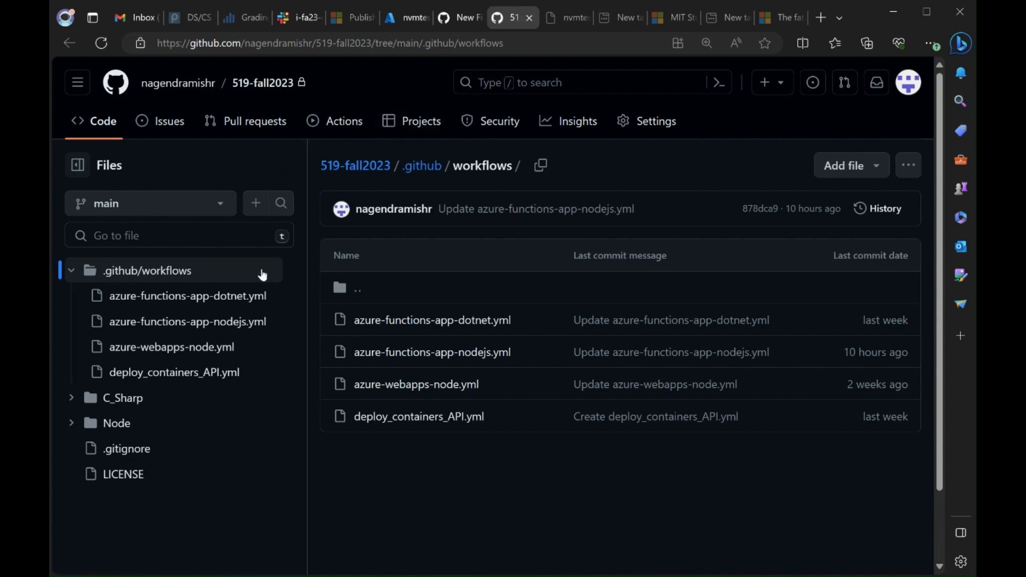
mouse_move(216, 321)
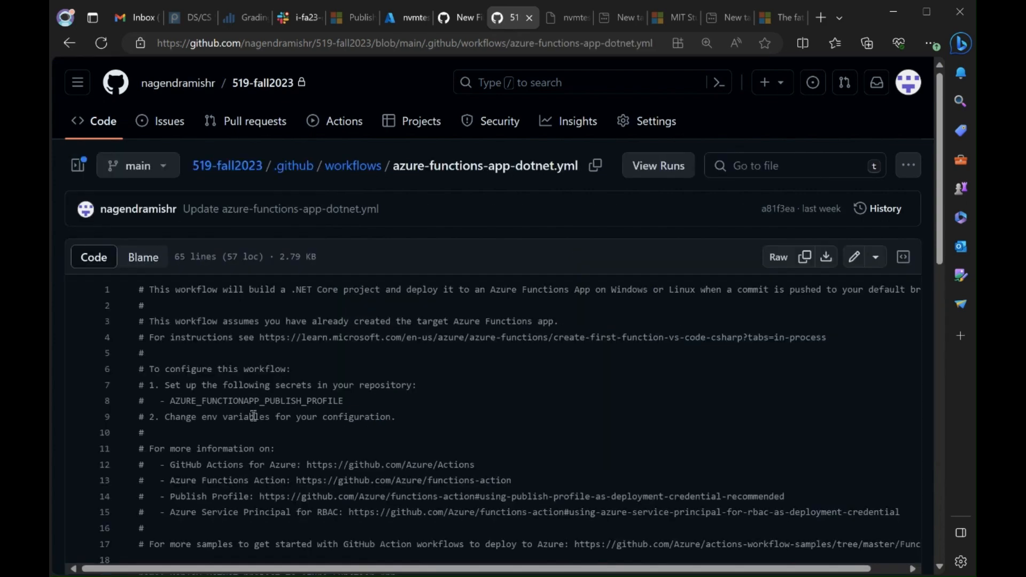
- Scroll through azure-functions-app-dotnet.yml to its name, trigger, env and jobs lines for reuse
scroll(down, 3)
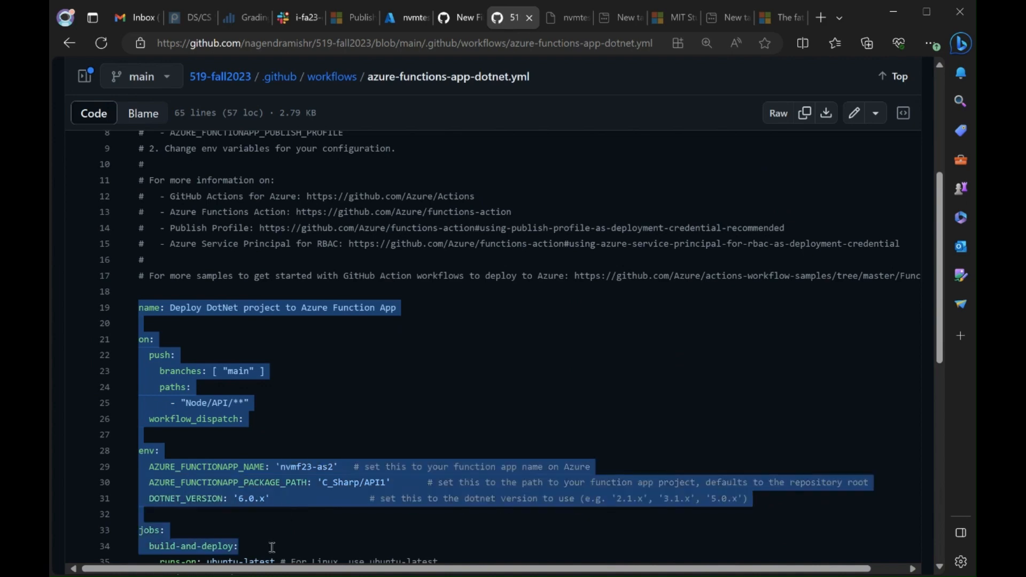
scroll(down, 3)
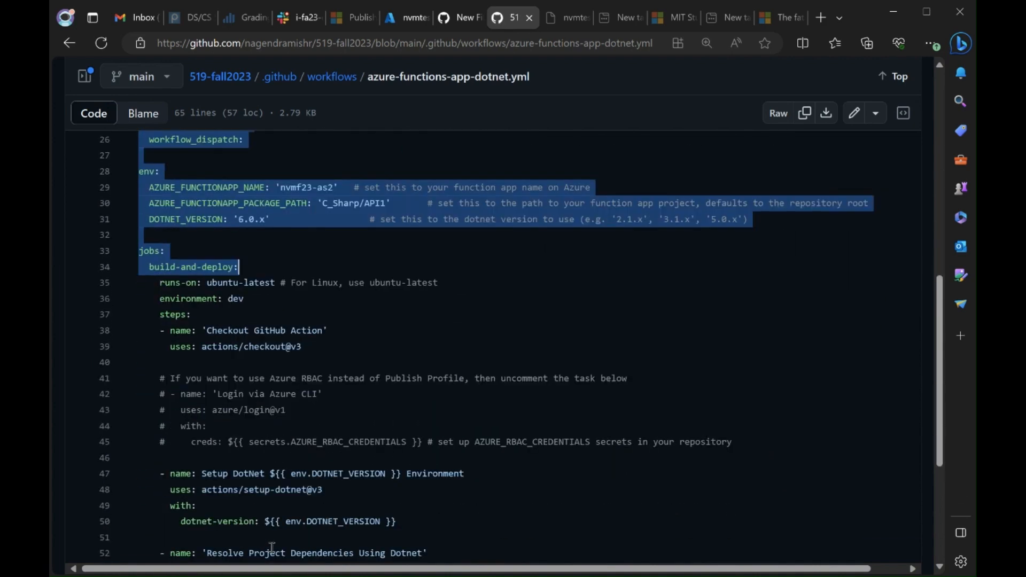
scroll(down, 3)
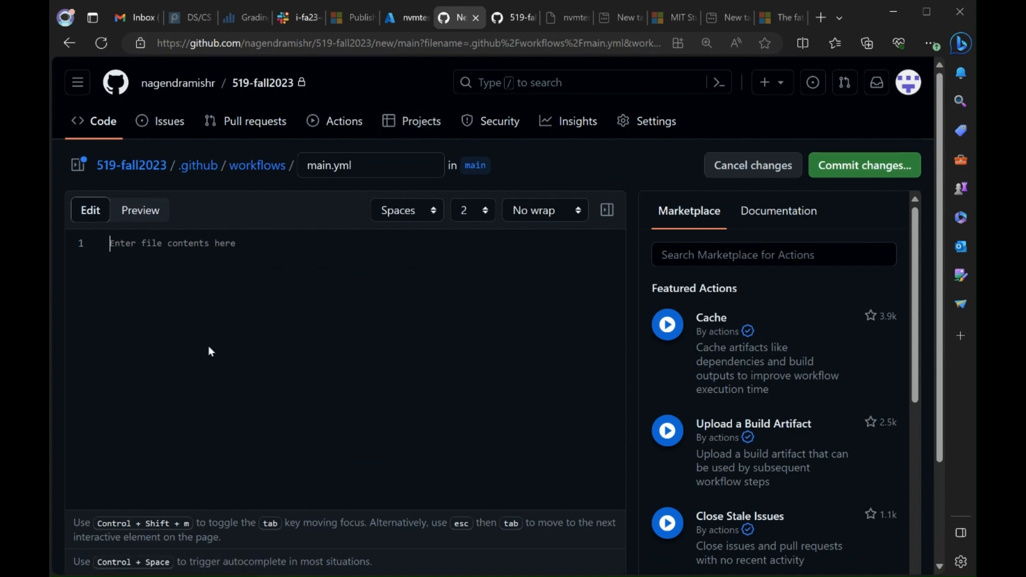
- Fill main.yml with the reused YAML, renamed 'Deploy Container App to Azure' with path Node/API2/**
text(name: Deploy DotNet project to Azure Function App)
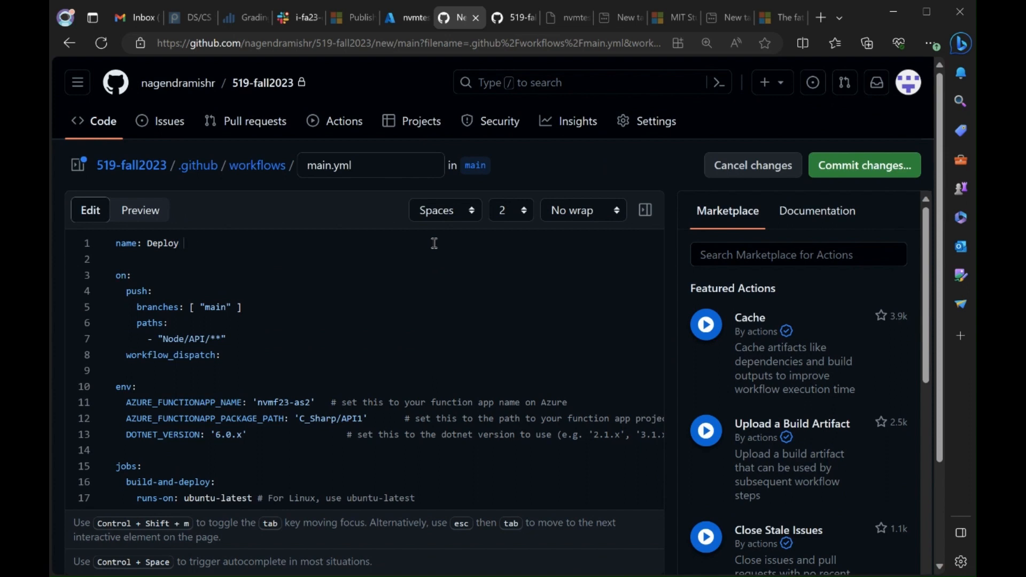
text(Container App to)
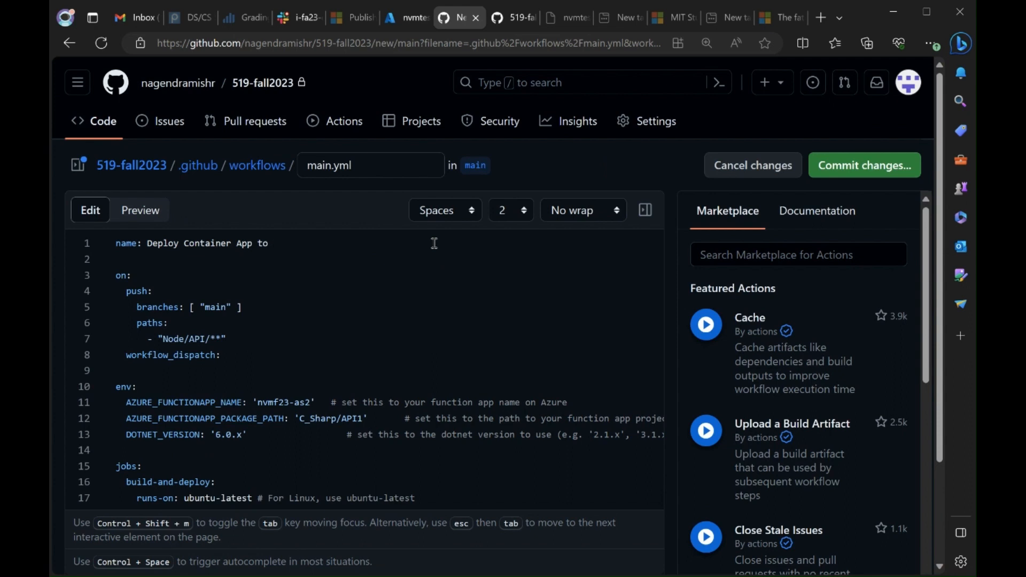
text(Azure)
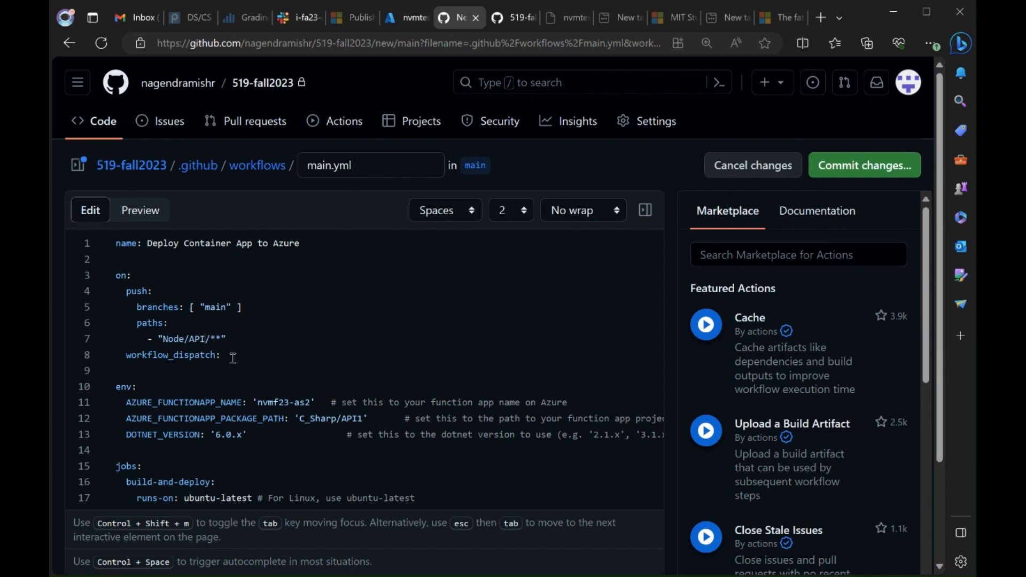
text(2)
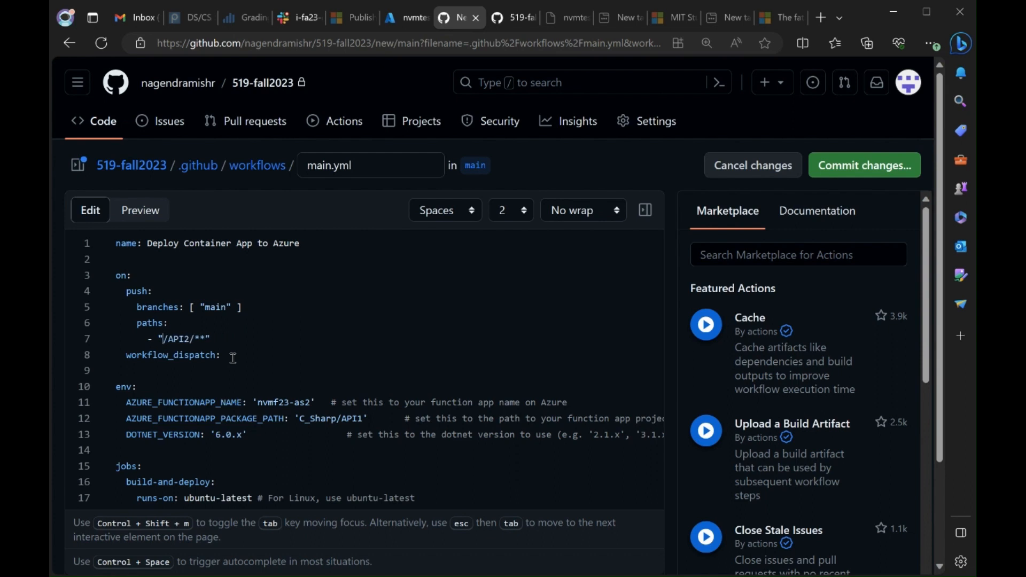
text(Node)
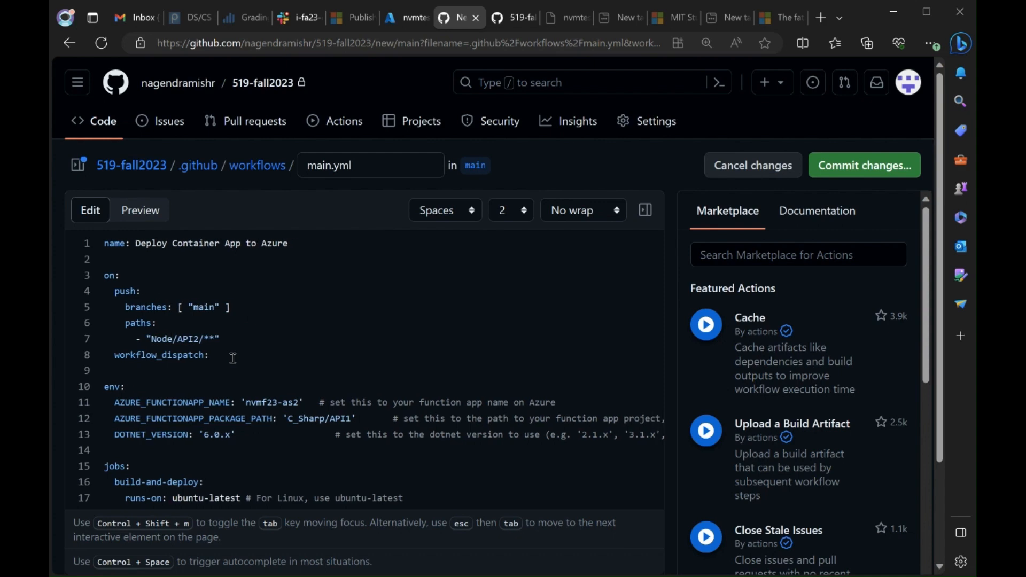
scroll(down, 3)
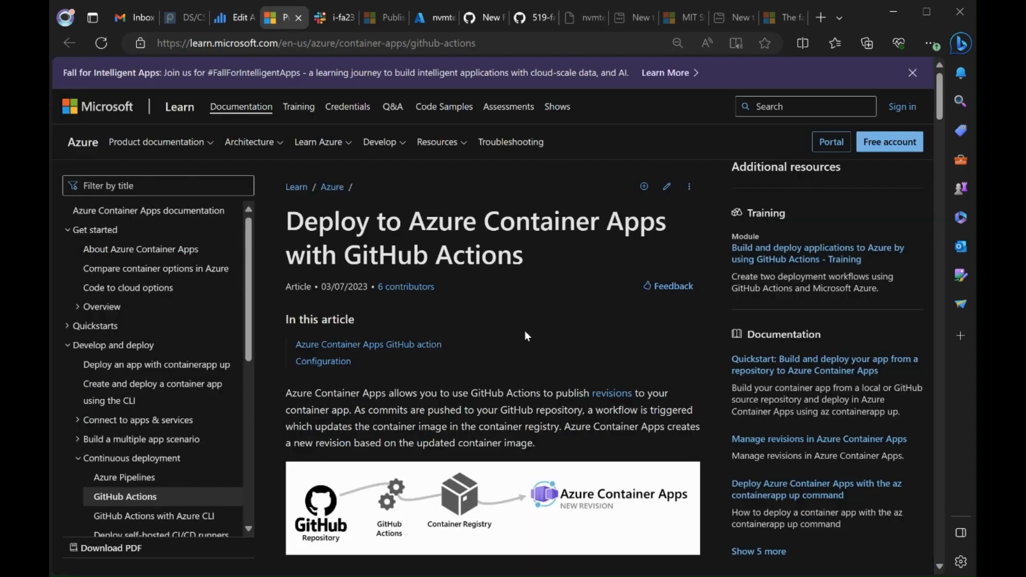
- Scroll Microsoft Learn to the Build and deploy to Container Apps YAML snippet
scroll(down, 3)
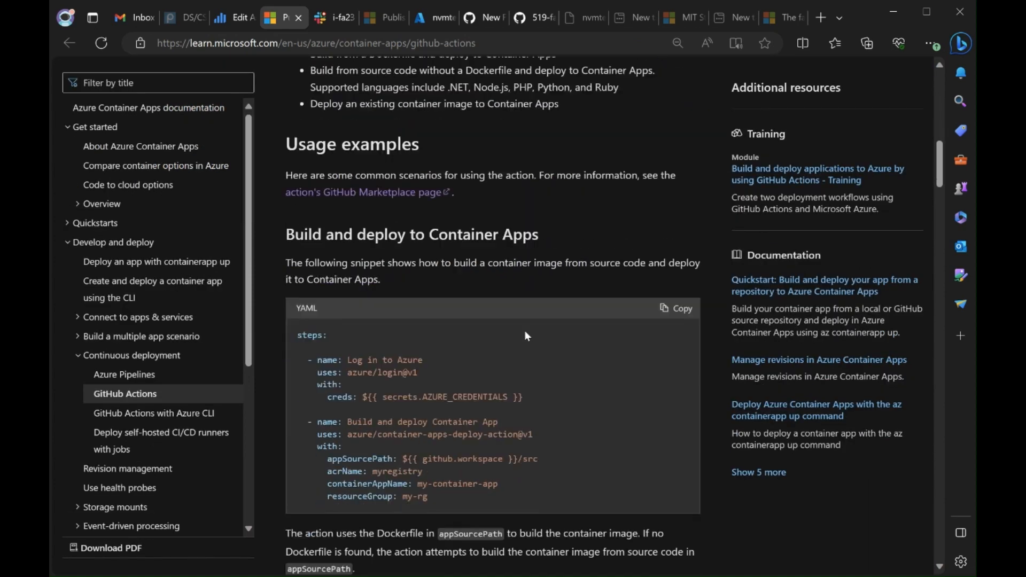
scroll(down, 3)
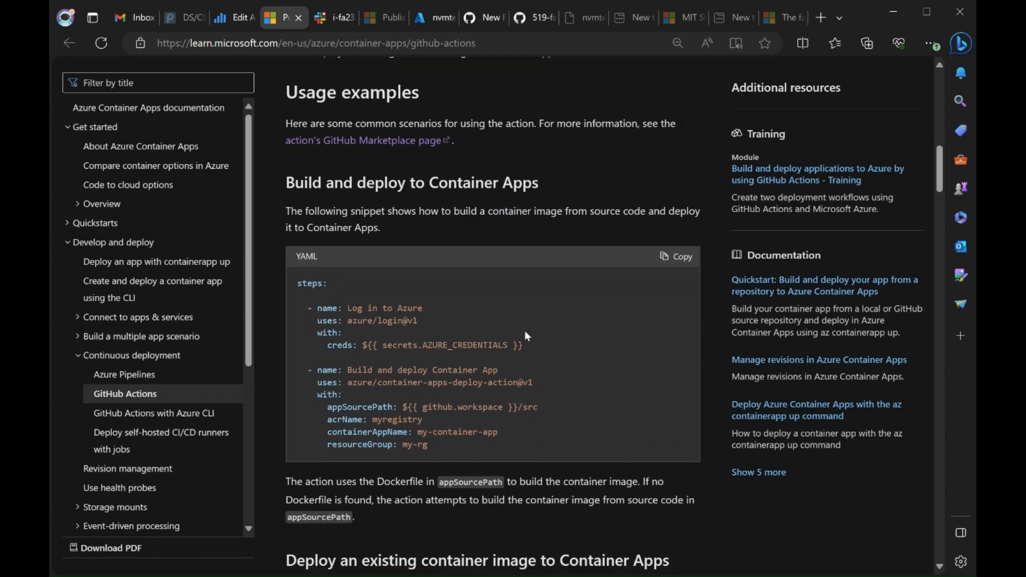
scroll(down, 3)
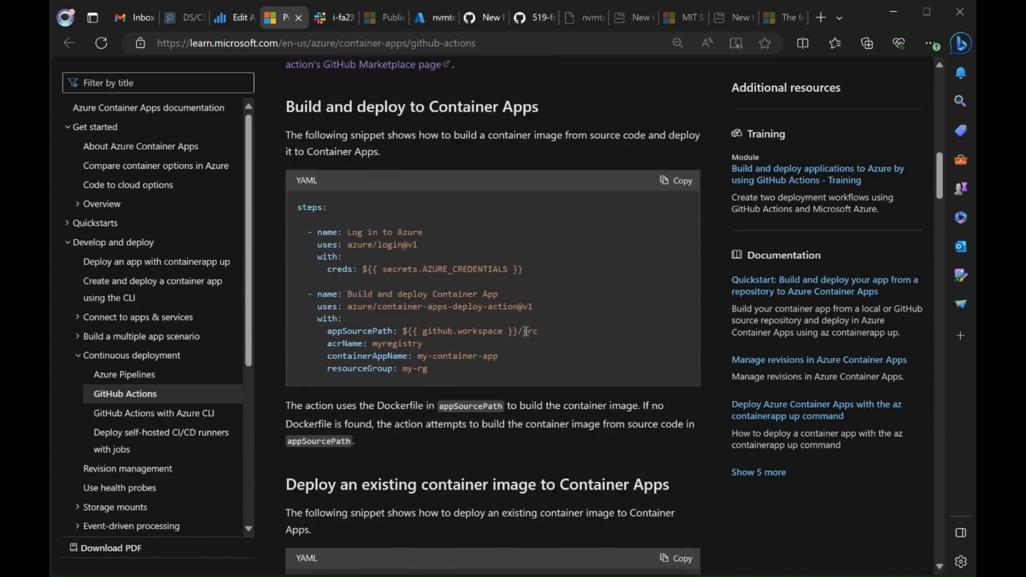
scroll(down, 3)
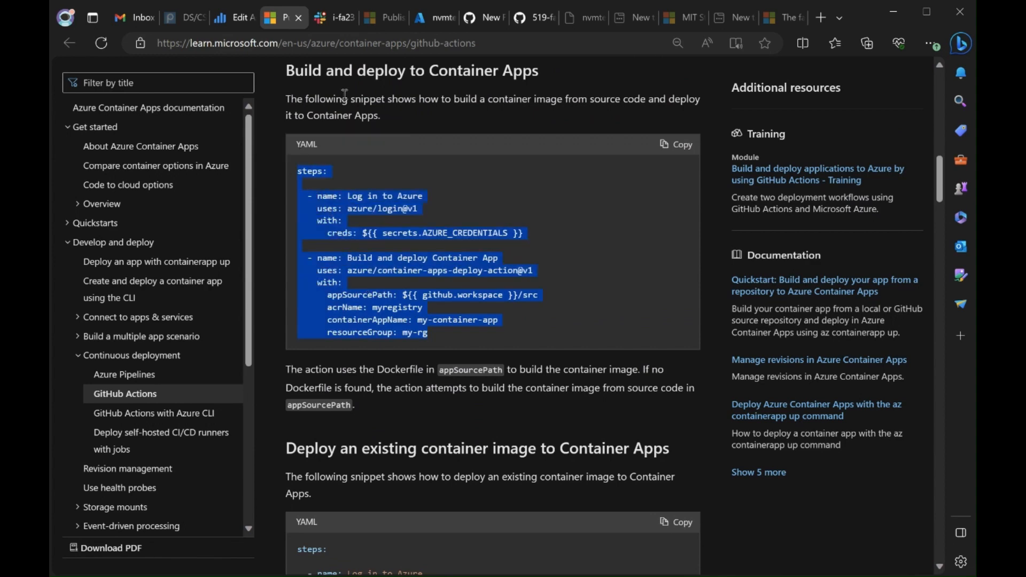
- Paste the Azure login and Container App deploy steps into main.yml after the checkout step
click(483, 18)
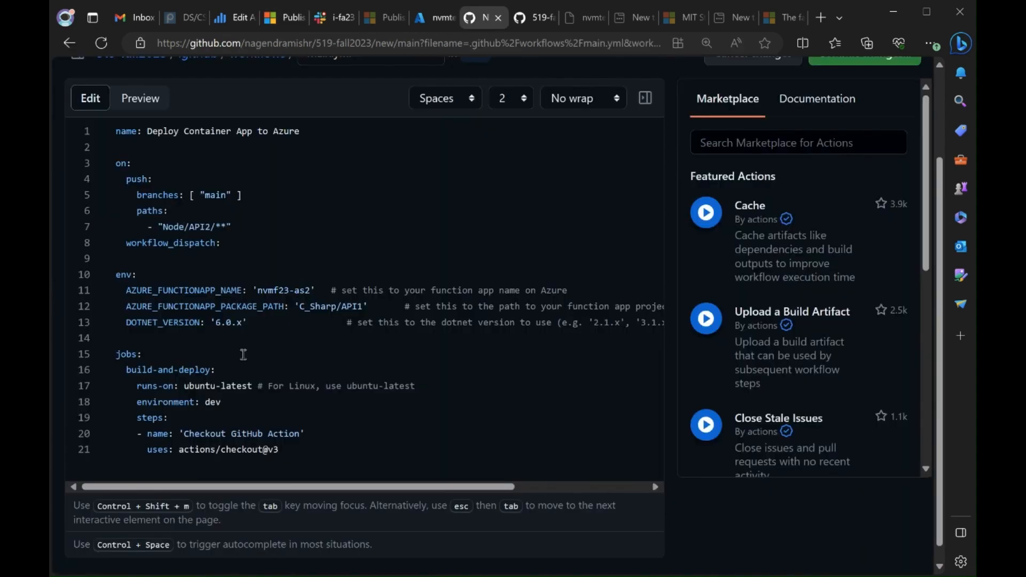
click(304, 433)
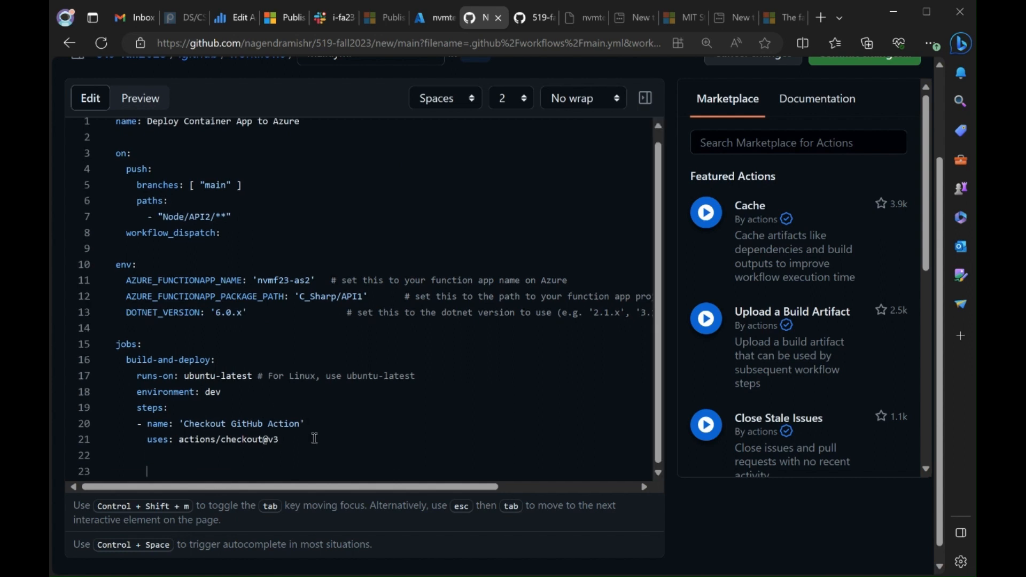
scroll(down, 3)
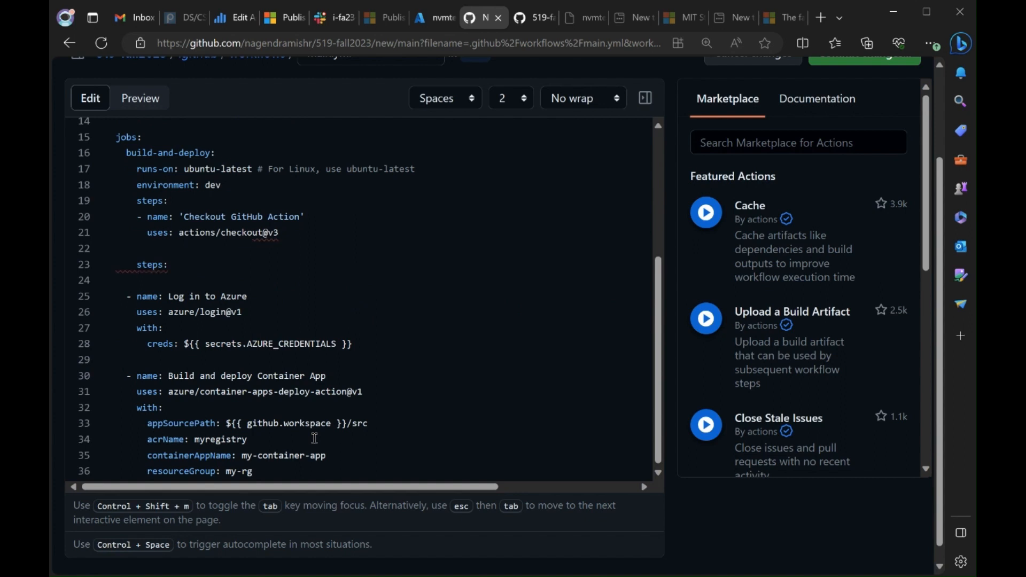
mouse_move(273, 269)
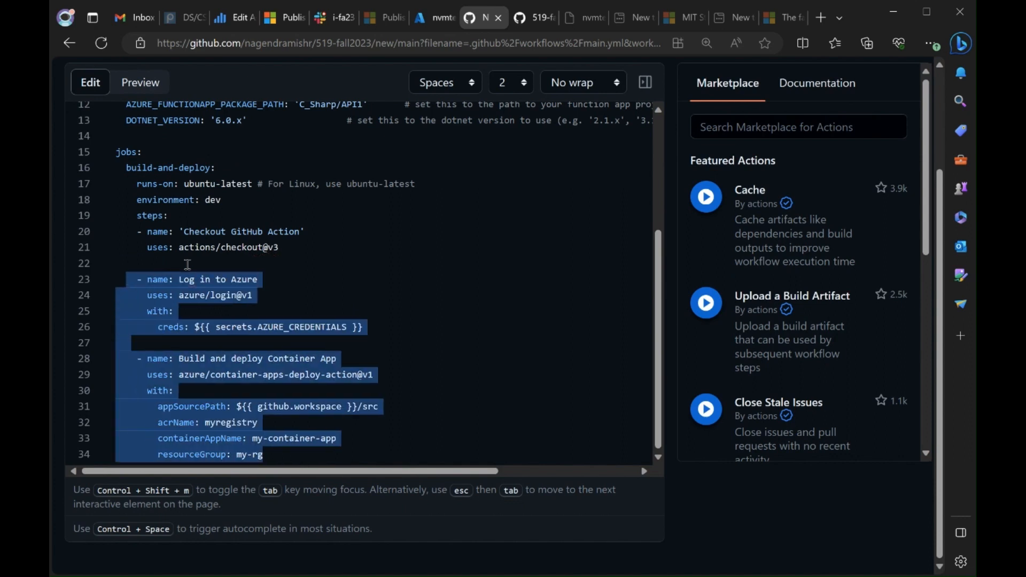
- Change the login step's credentials secret from AZURE_CREDENTIALS to NEWSP
scroll(up, 3)
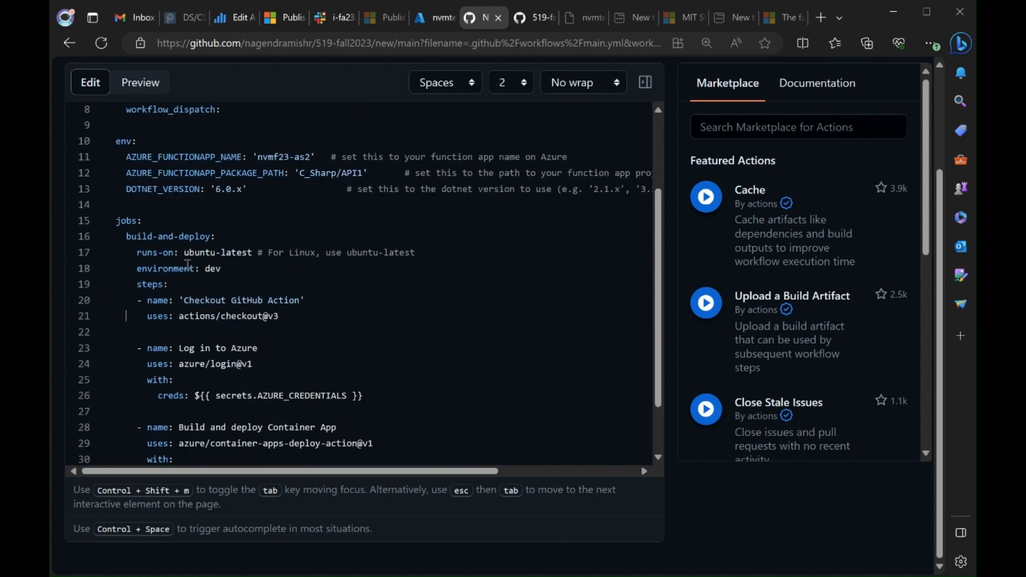
scroll(down, 3)
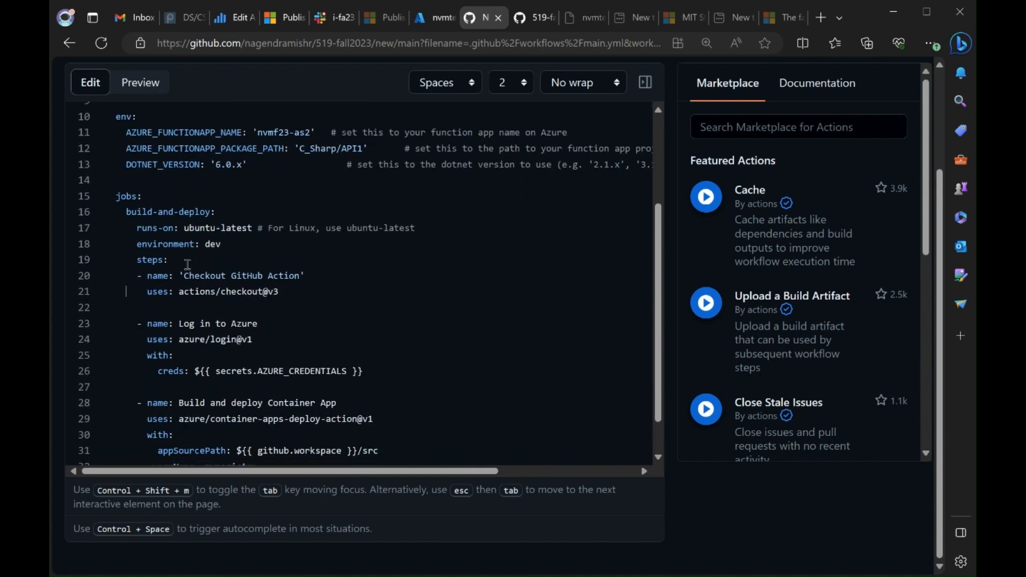
double_click(301, 370)
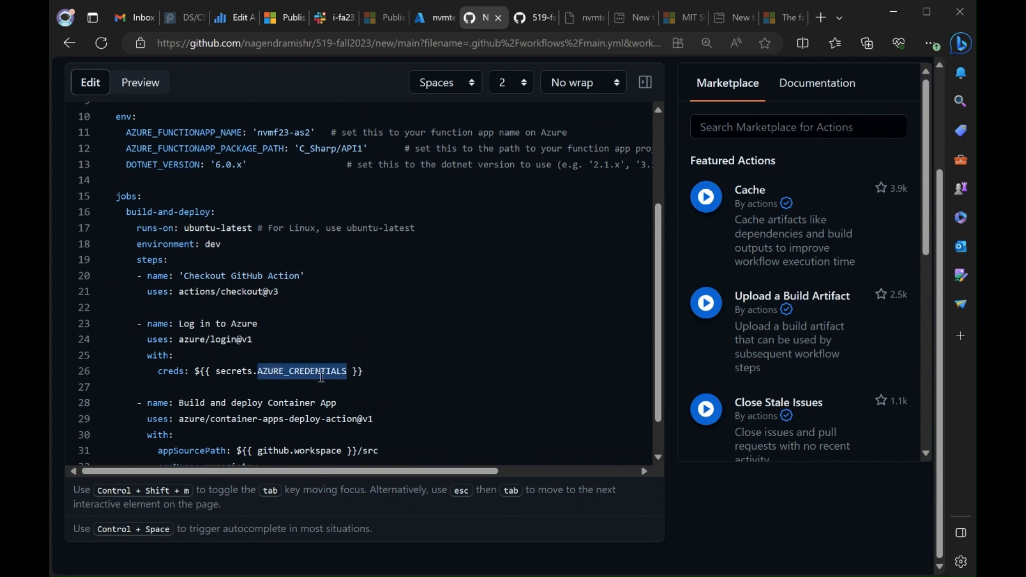
key(Delete)
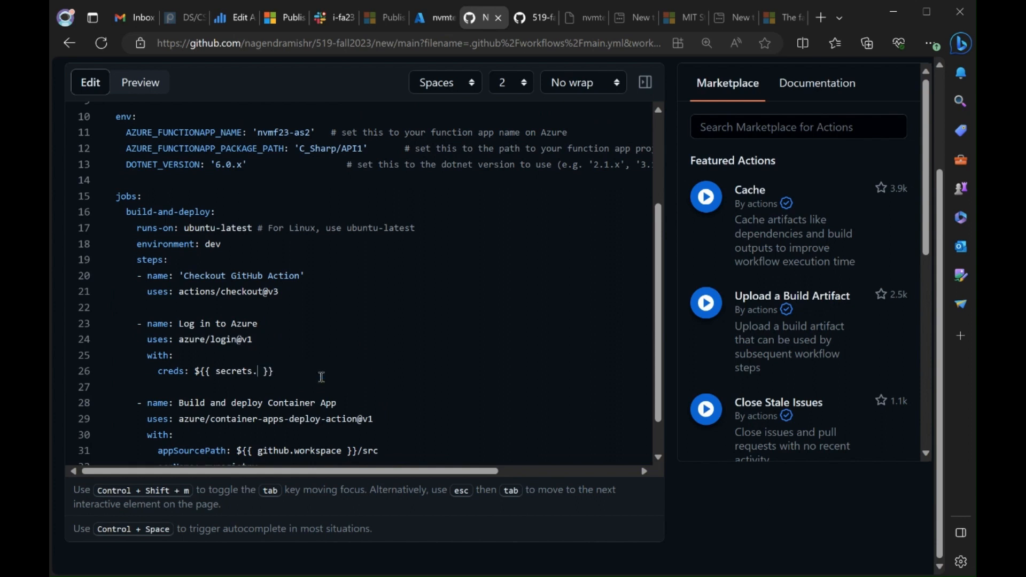
scroll(down, 3)
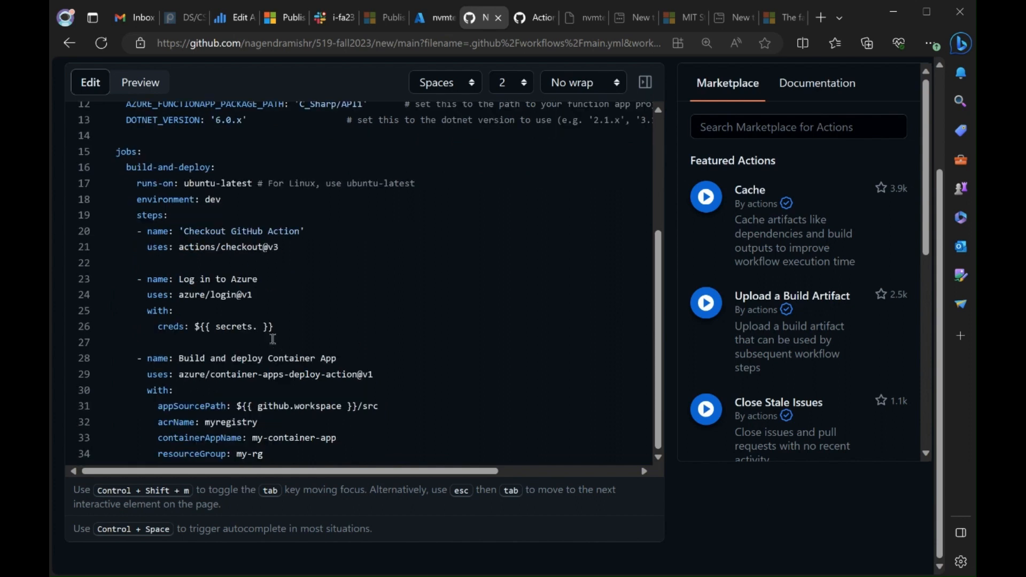
text(NEWSP)
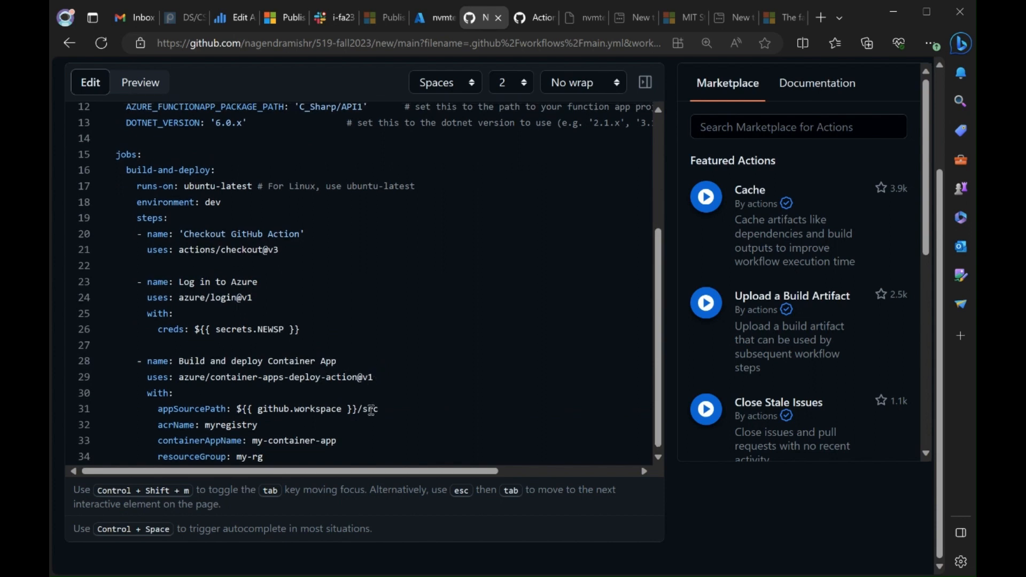
- Set appSourcePath to Node/API2 and switch to the Azure portal
text(Node/)
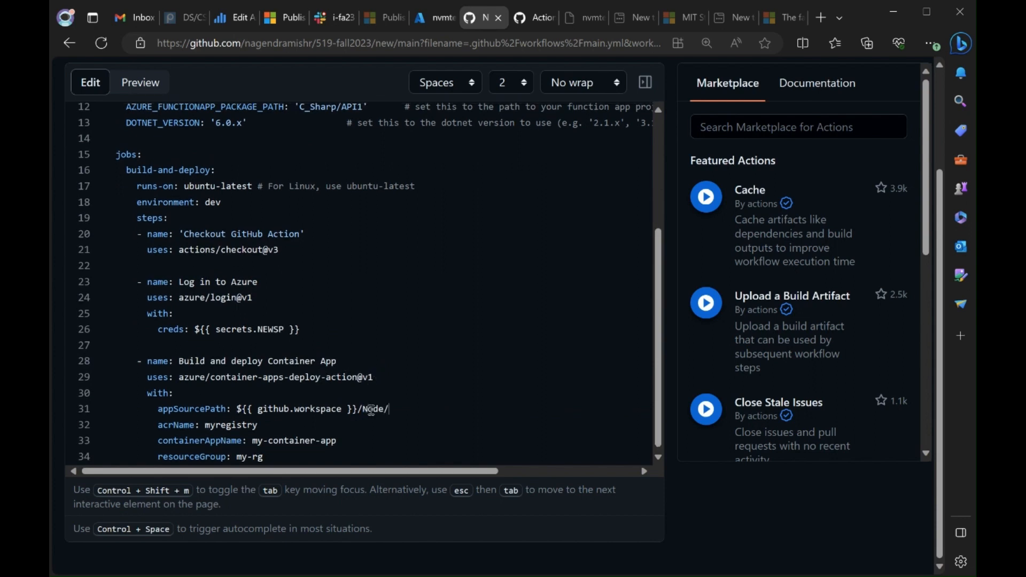
text(API2)
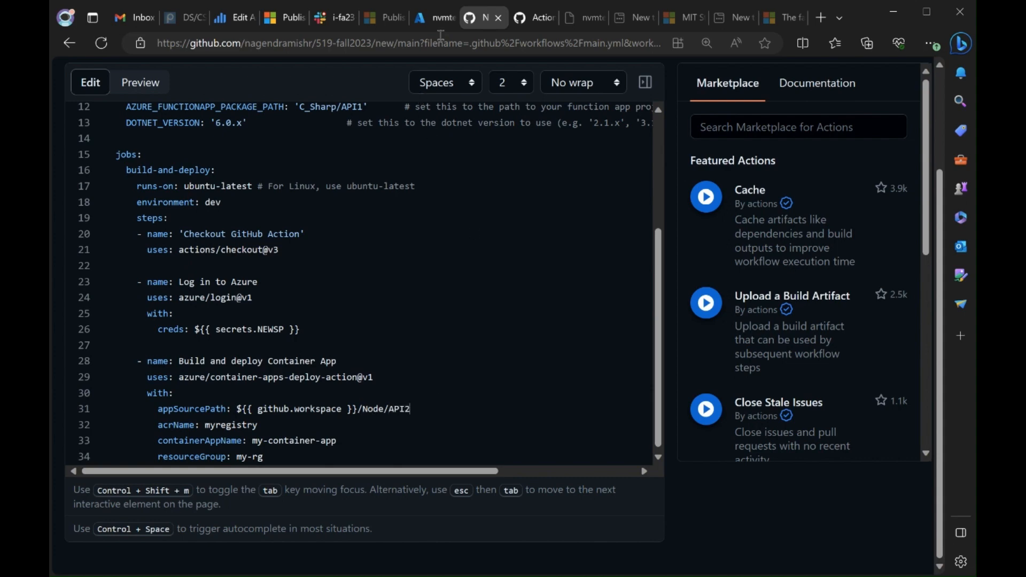
click(428, 18)
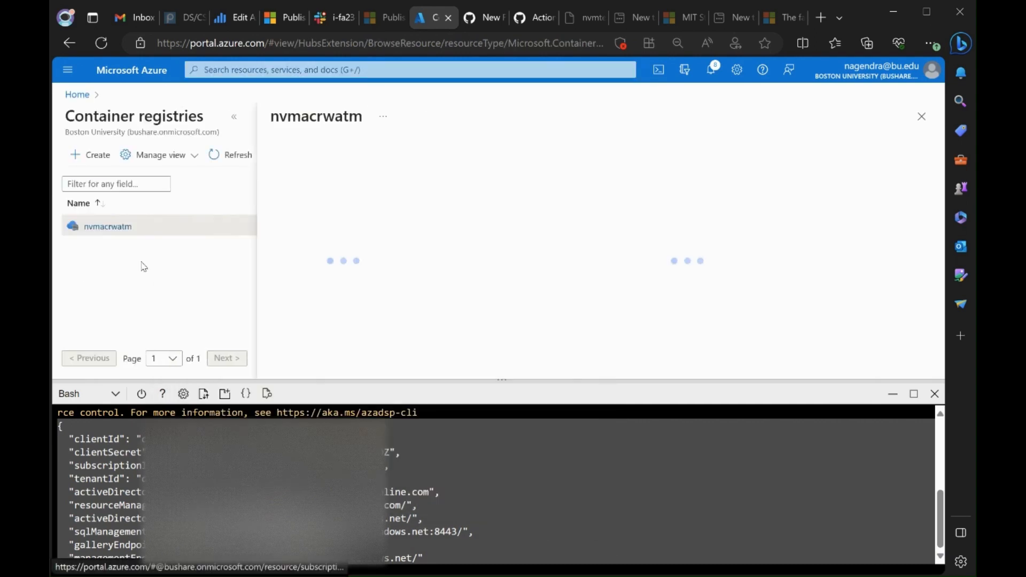
- Copy the registry name nvmacrwatm from Azure and set acrName to it instead of myregistry
click(106, 225)
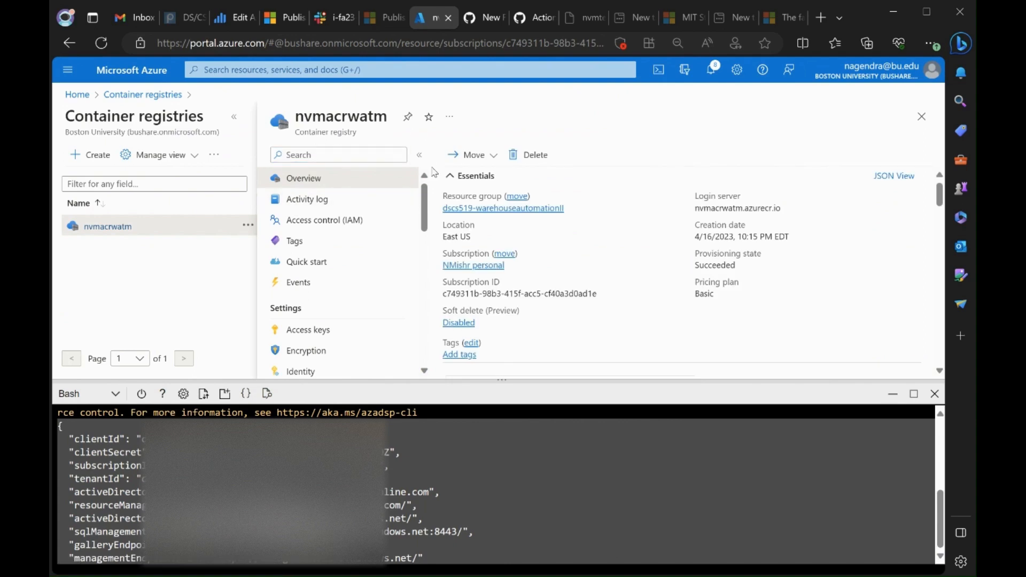
double_click(340, 116)
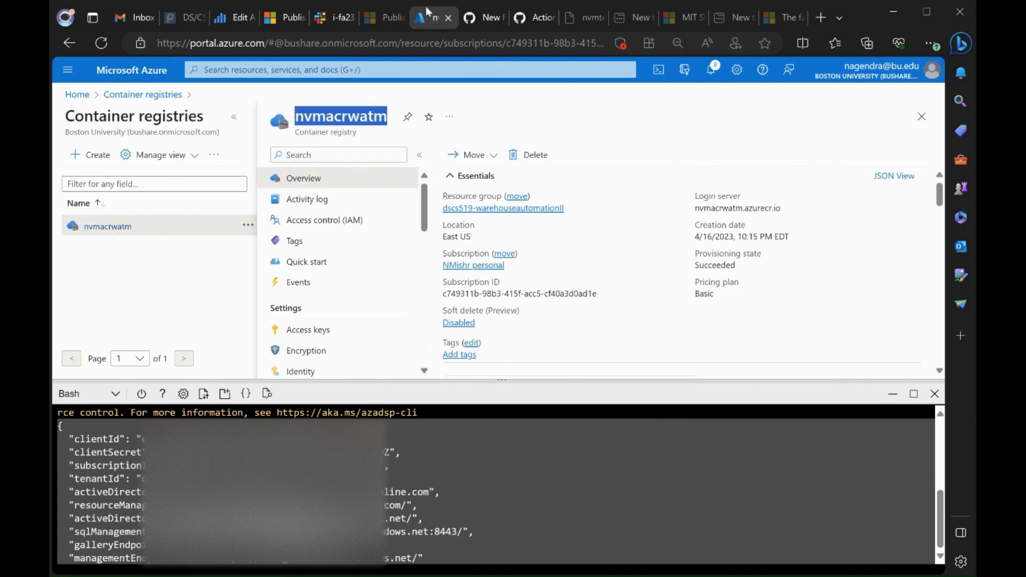
click(478, 17)
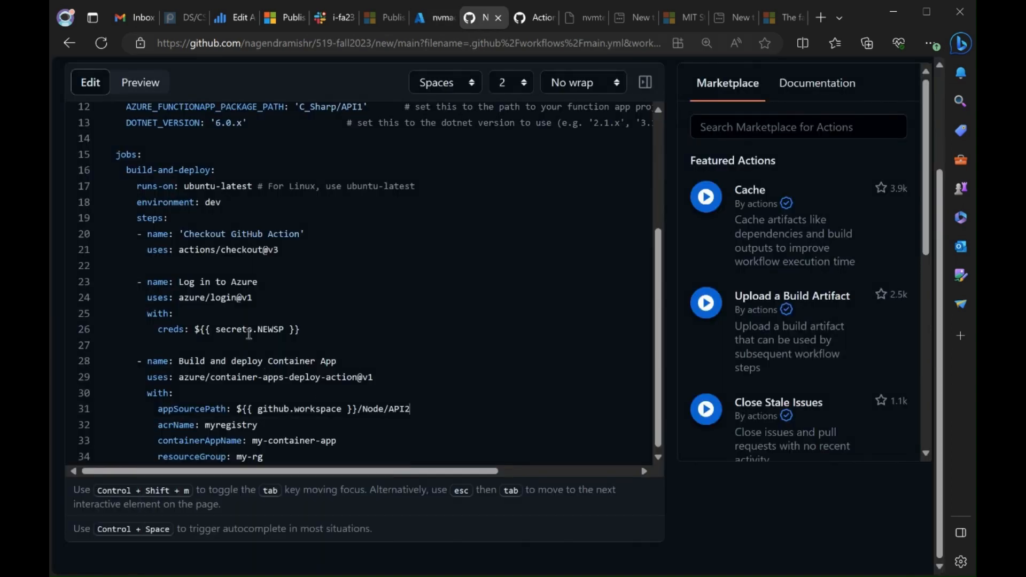
double_click(229, 424)
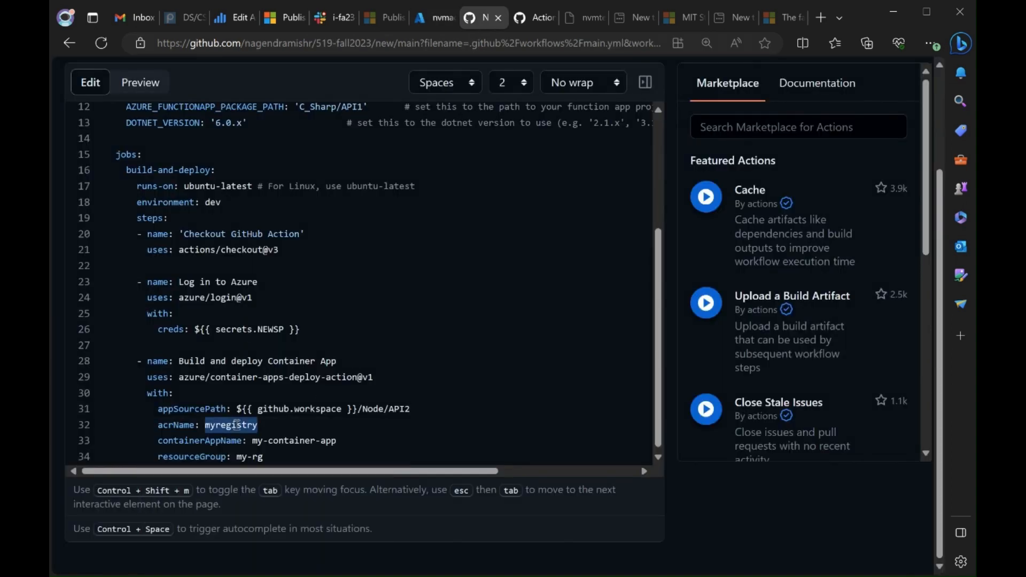
text(nvmacrwatm)
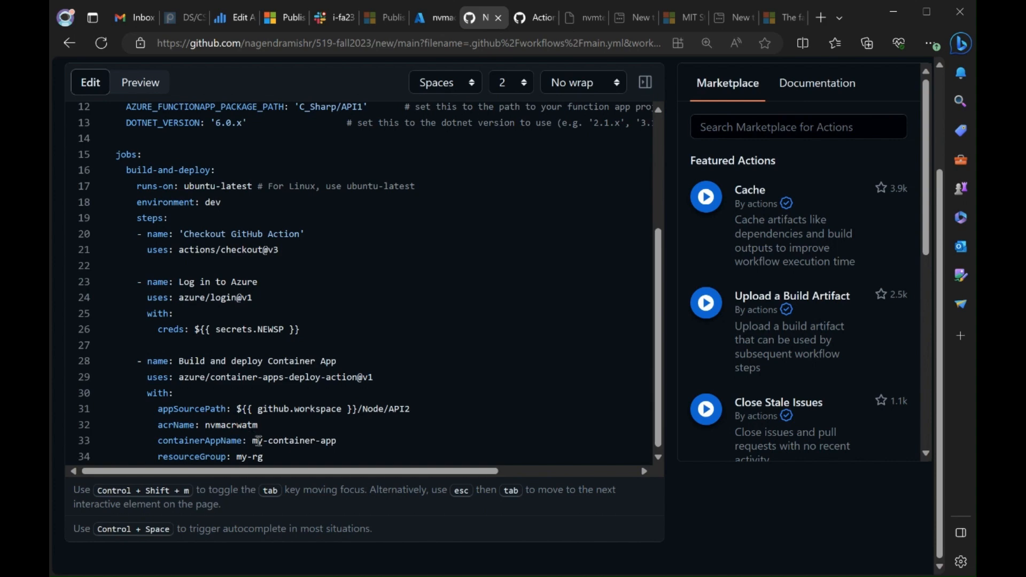
- Open the nvmtestcontainerapp container app from Azure Home's recent resources
click(425, 19)
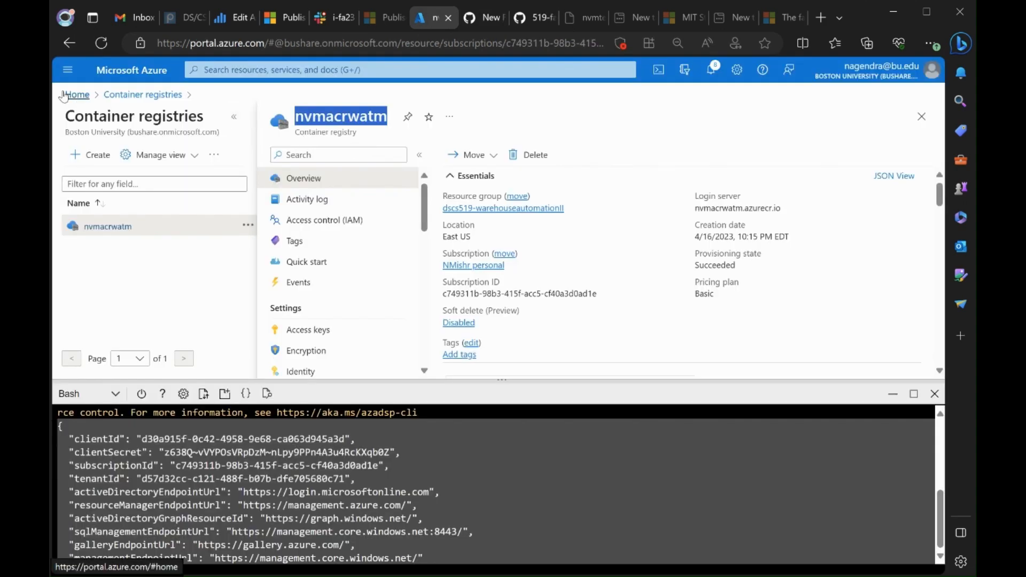
click(77, 94)
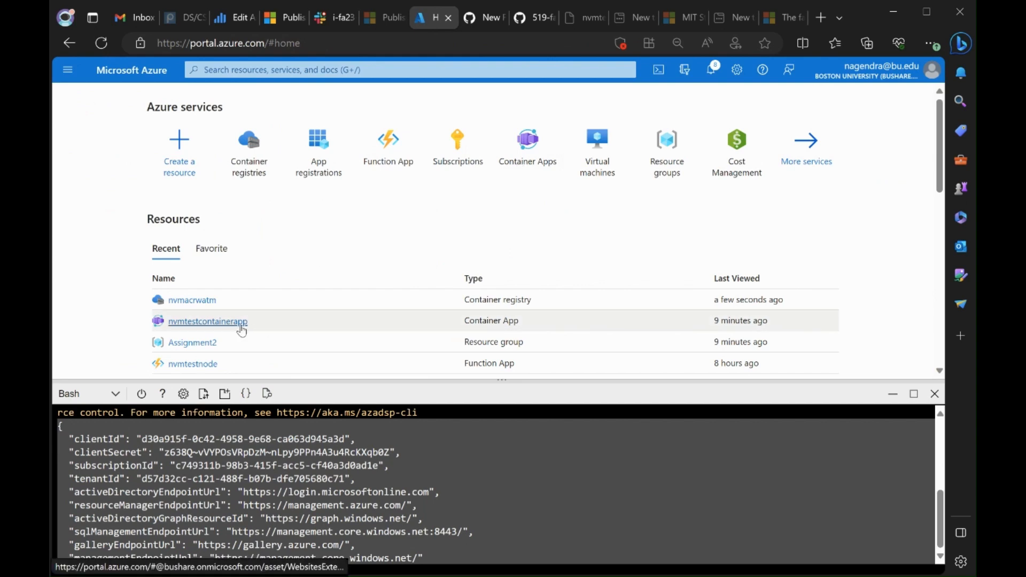
click(207, 321)
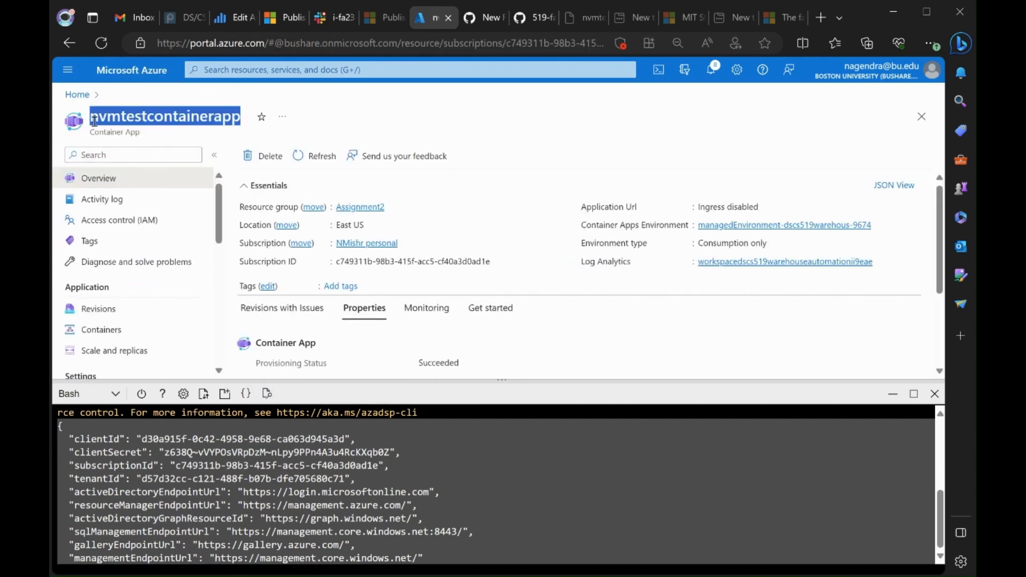
- Set containerAppName to nvmtestcontainerapp in the deploy step
click(477, 18)
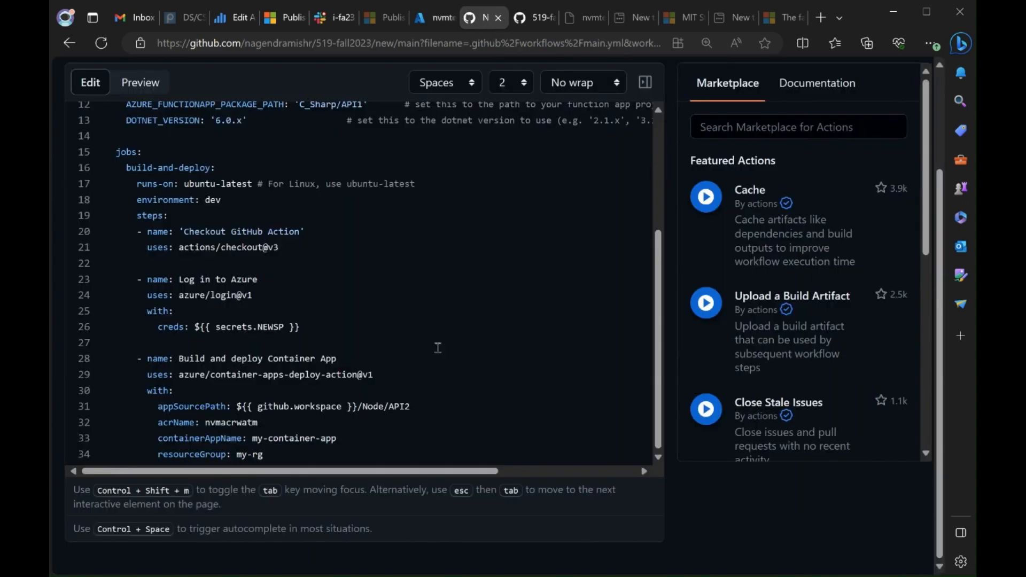
double_click(295, 438)
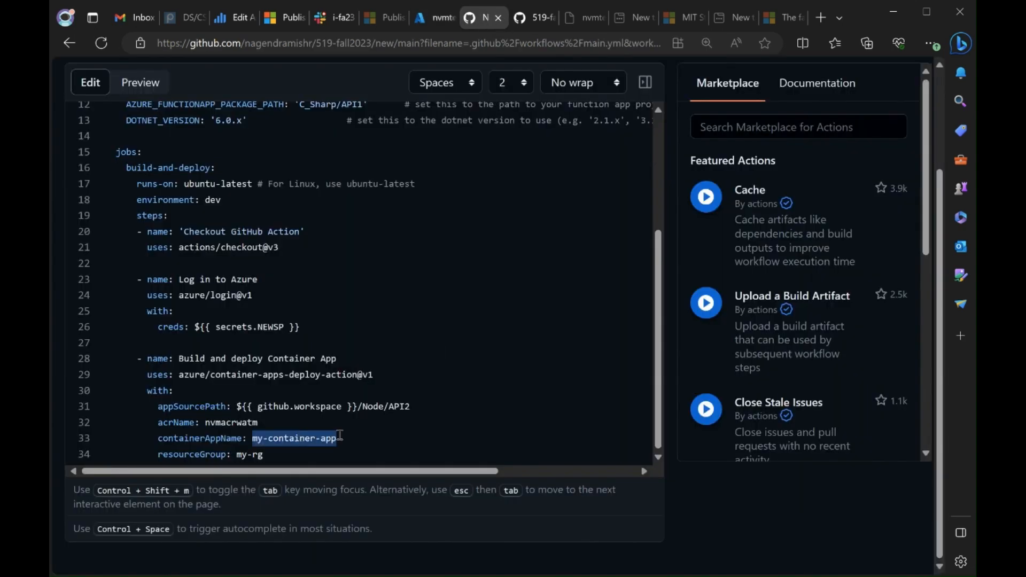
text(nvmtestcontainerapp)
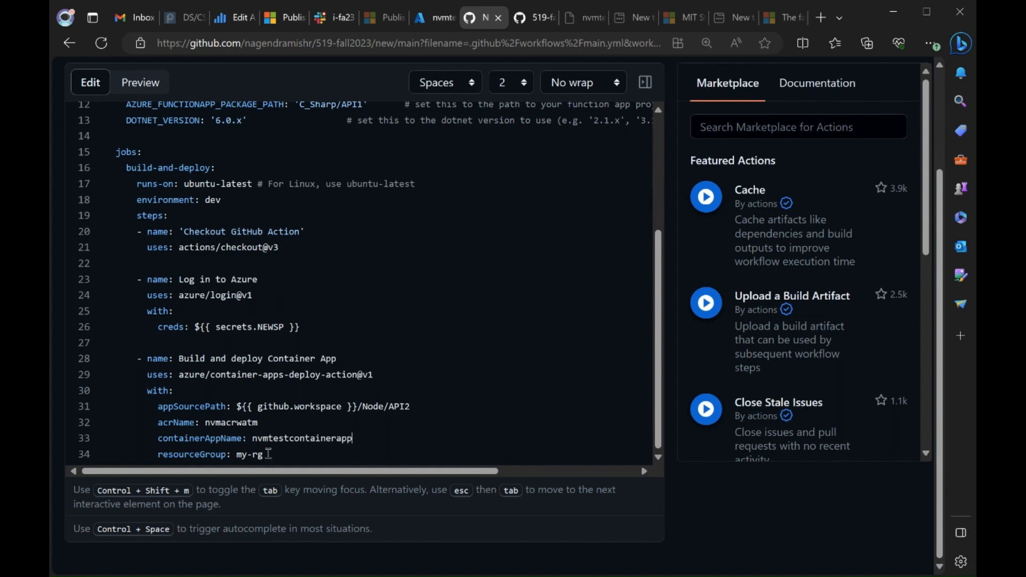
- Set resourceGroup to Assignment2, remove the unused env block and review main.yml from the top
text(As)
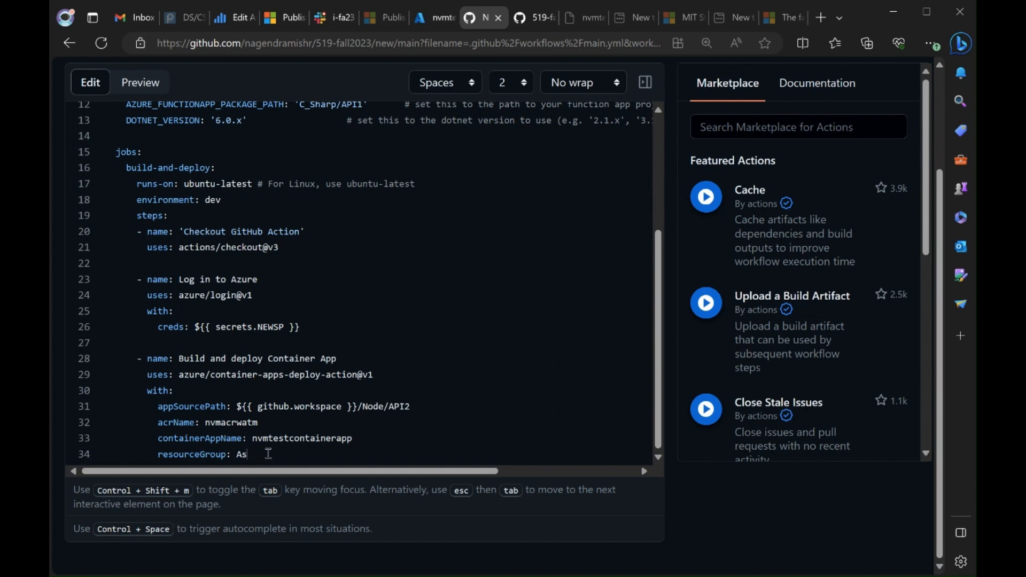
text(signment2)
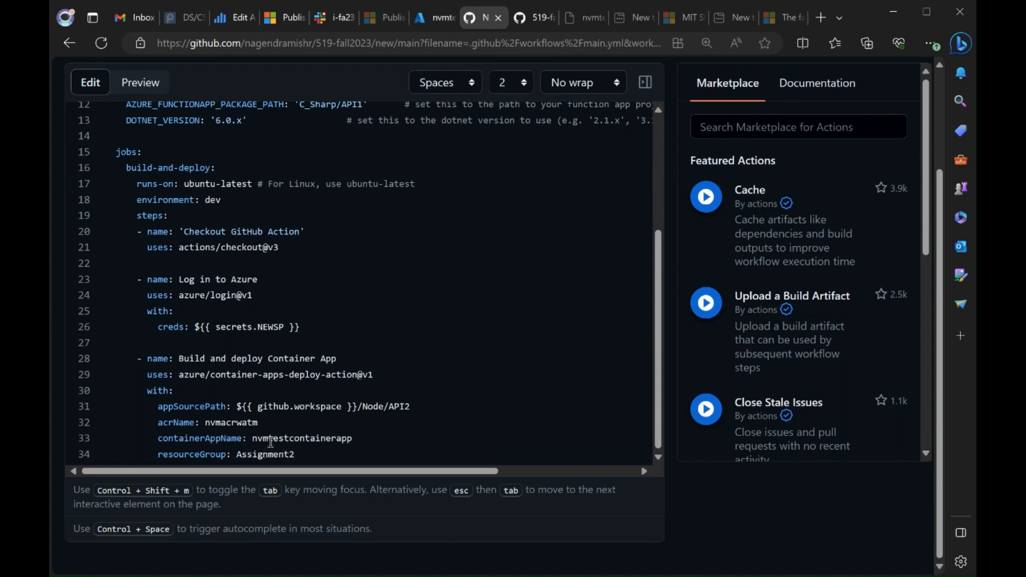
scroll(up, 3)
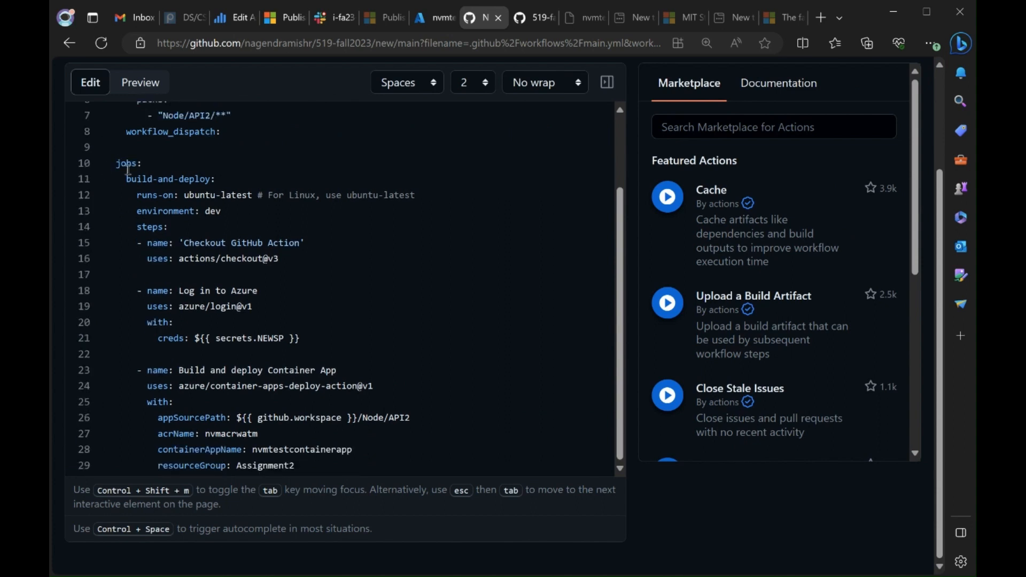
scroll(up, 3)
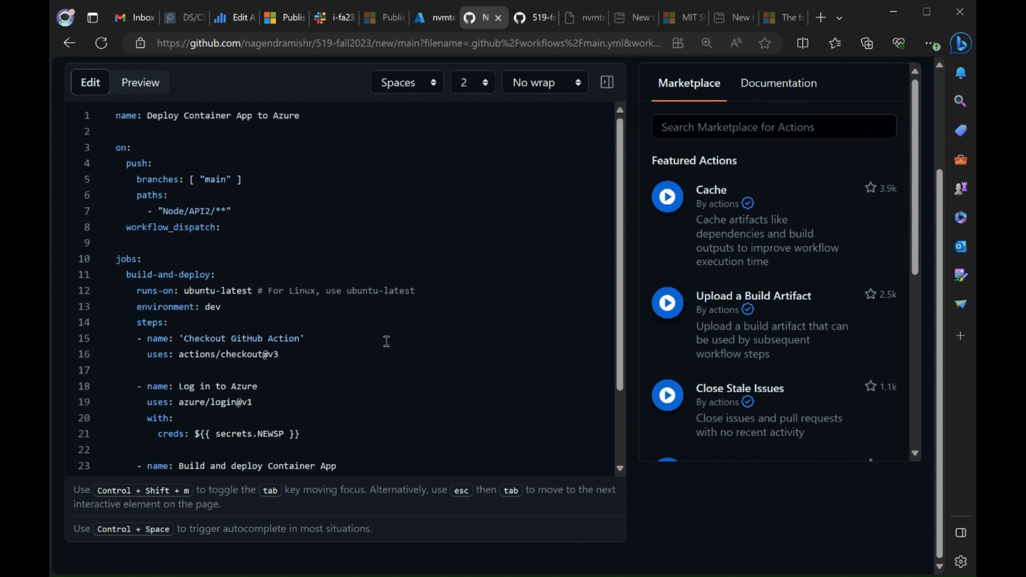
mouse_move(530, 351)
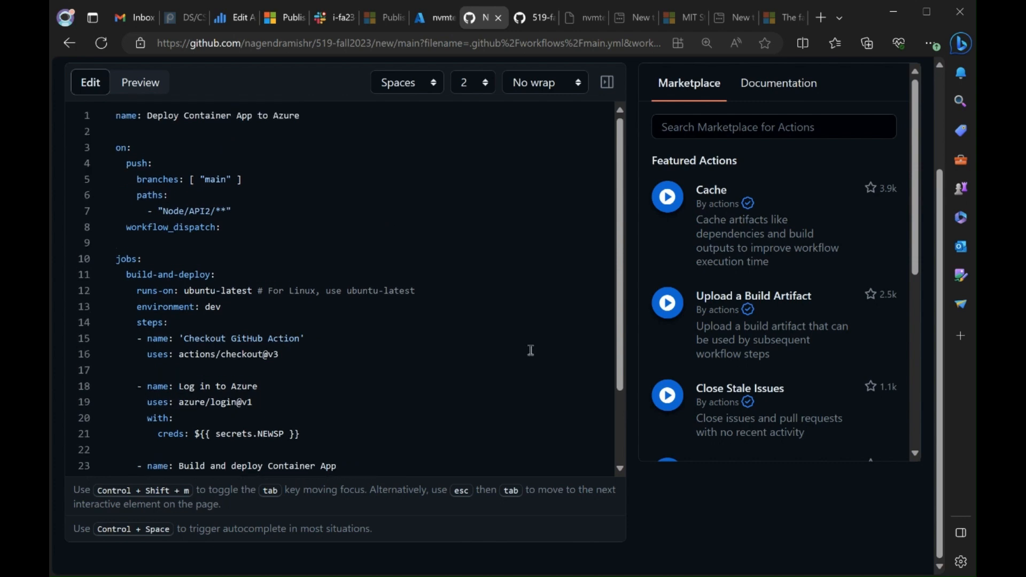
- Commit main.yml as 'Create main.yml' directly to main and go to the Actions page
scroll(up, 3)
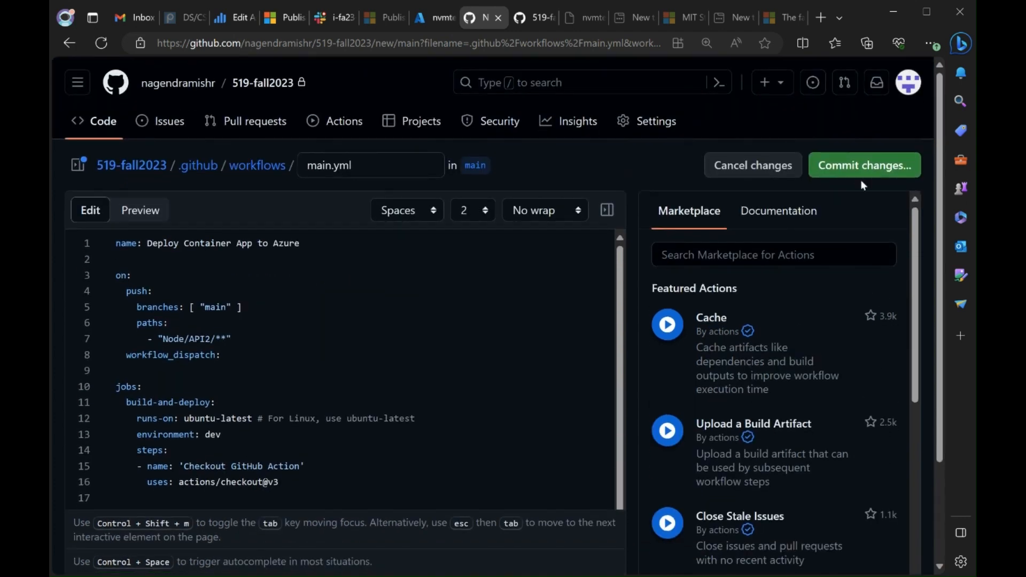
click(864, 165)
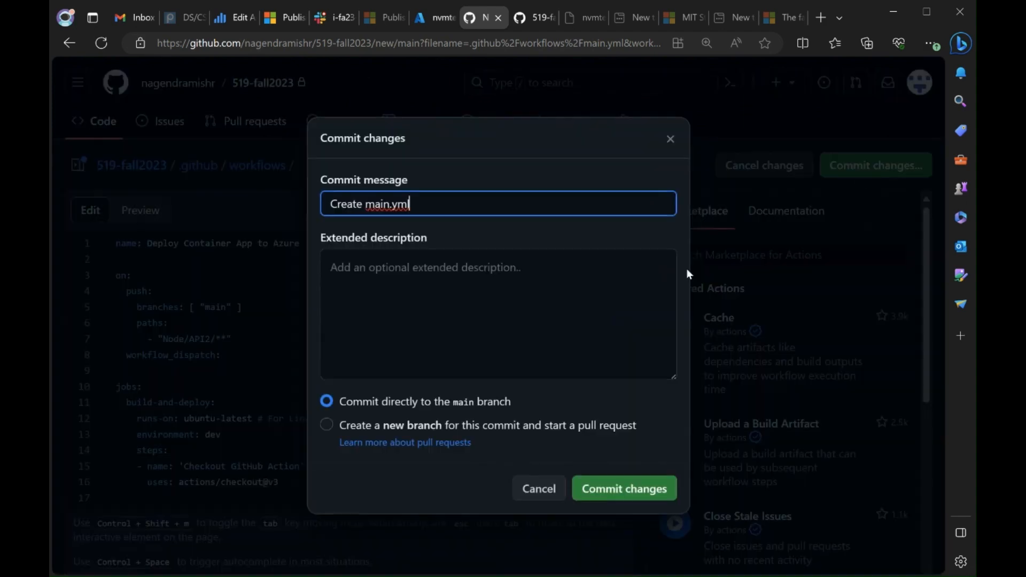
click(621, 489)
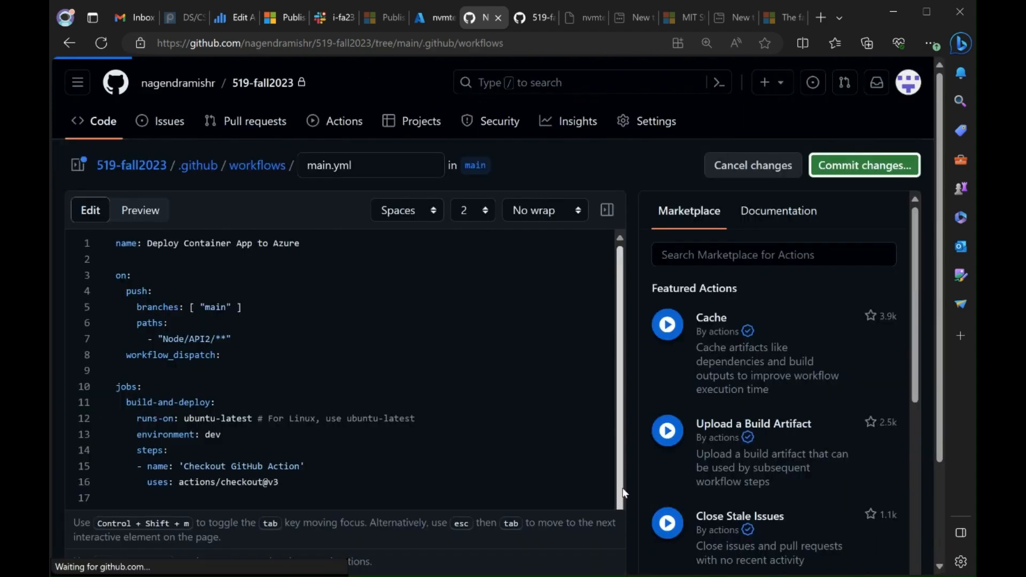
click(343, 121)
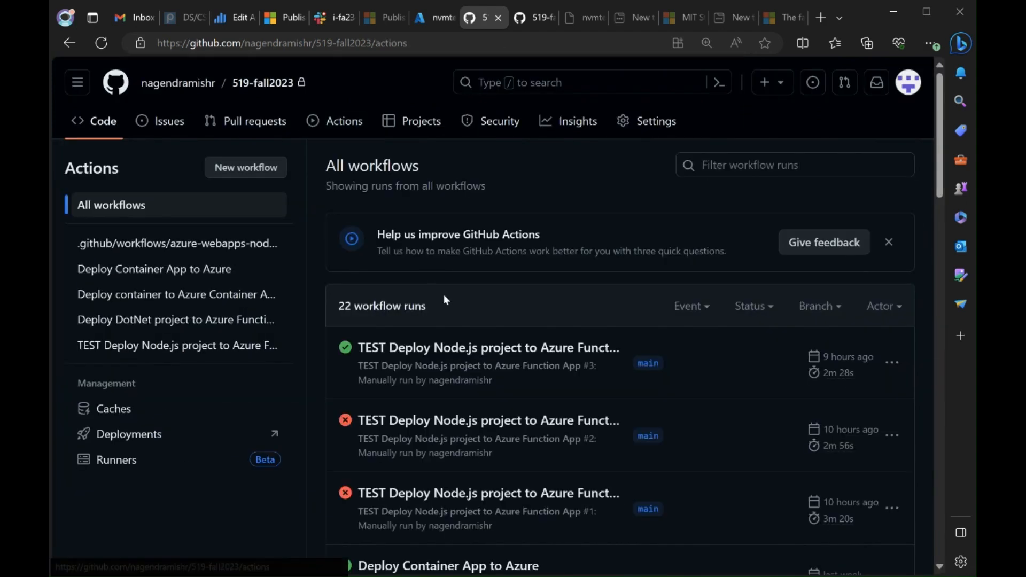
mouse_move(279, 325)
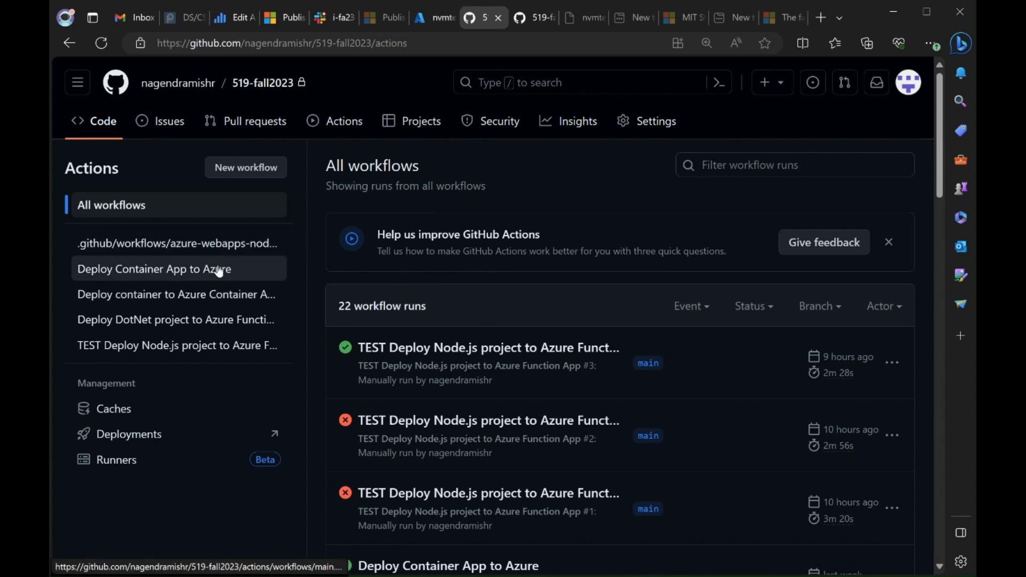
- Manually run the Deploy Container App to Azure workflow on main, queuing run #4
click(153, 270)
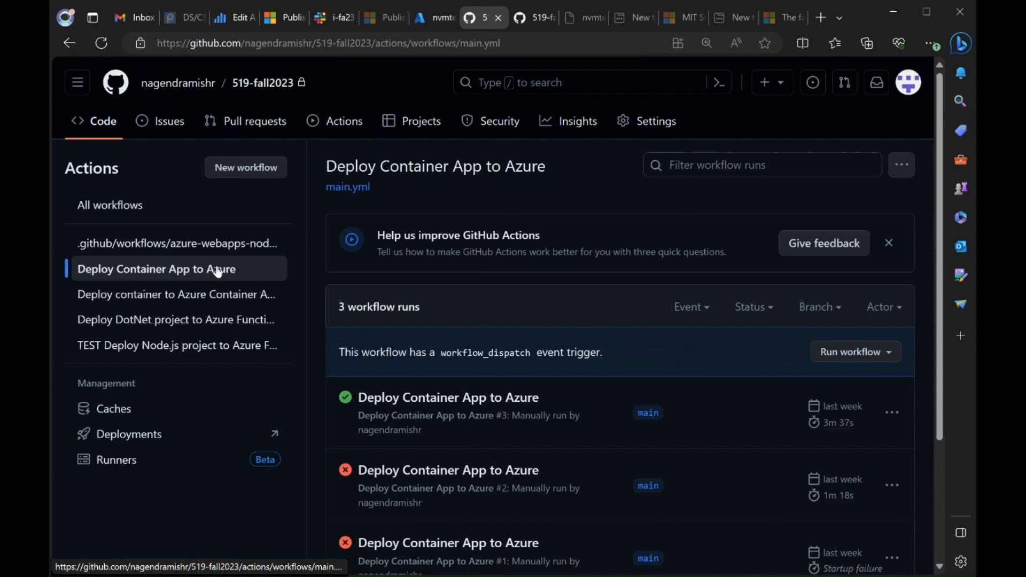
mouse_move(854, 352)
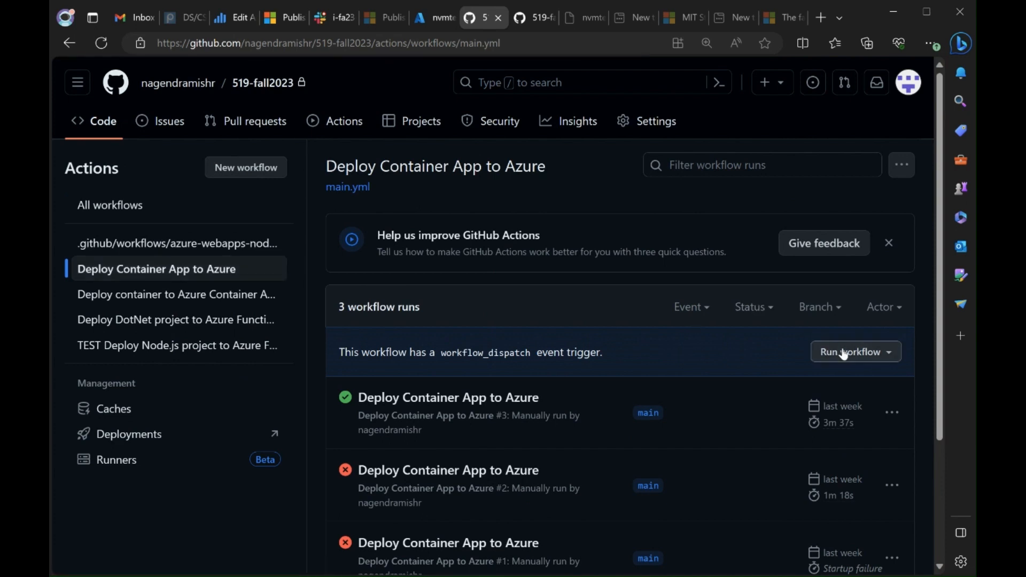
click(855, 351)
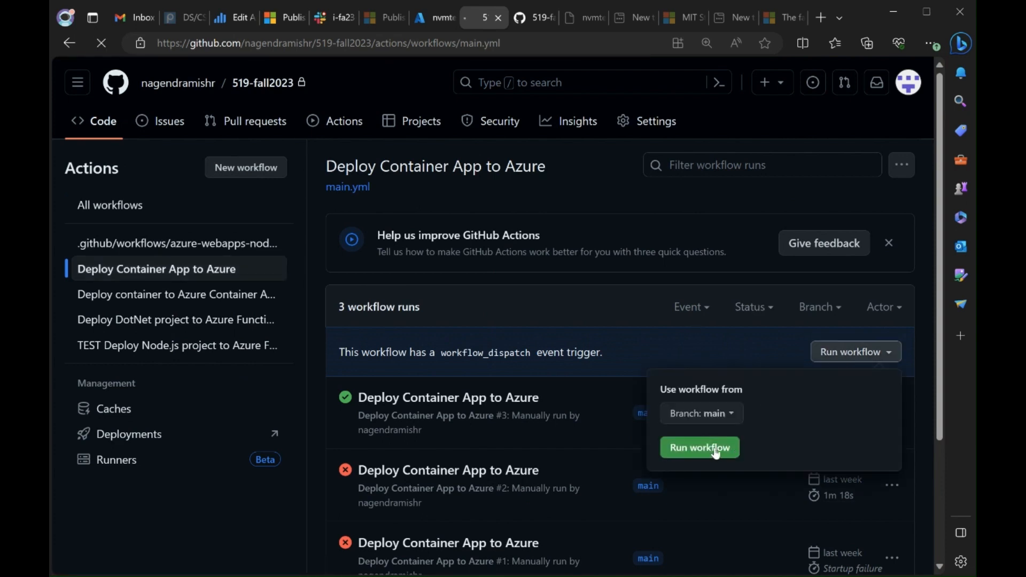
click(699, 447)
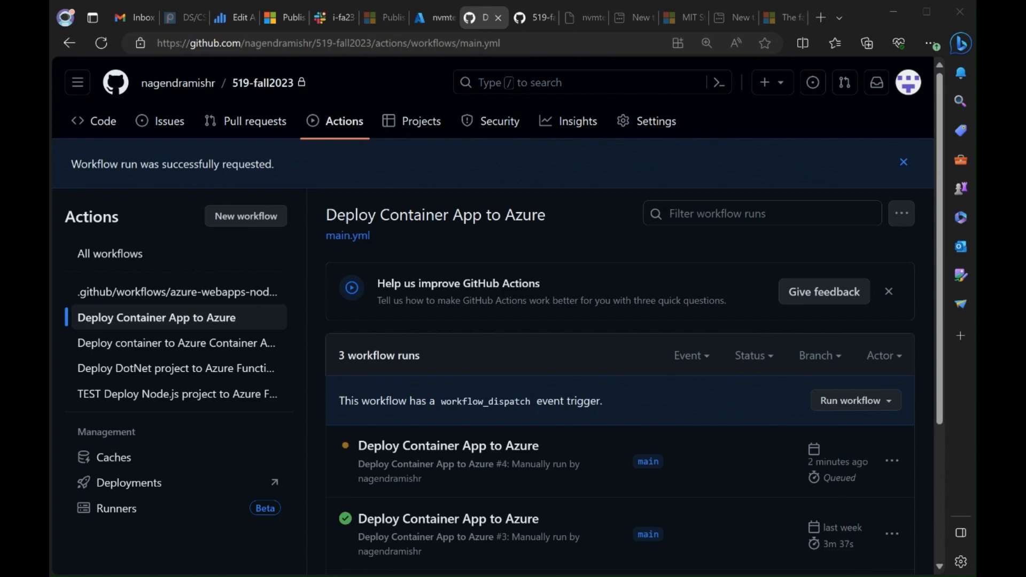
- Inspect run #4's build-and-deploy job and read through the Build and deploy Container App log
click(447, 445)
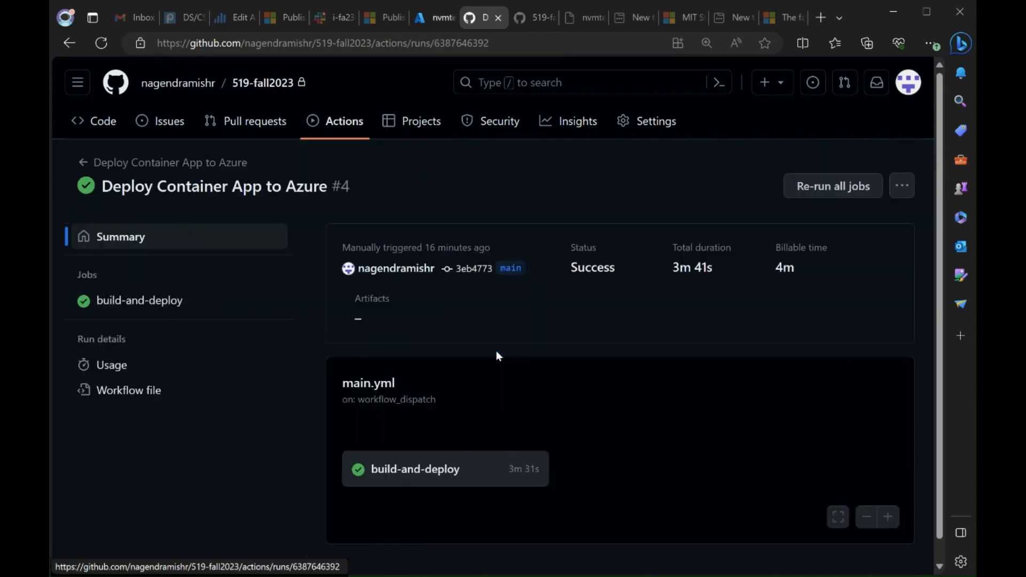
click(415, 468)
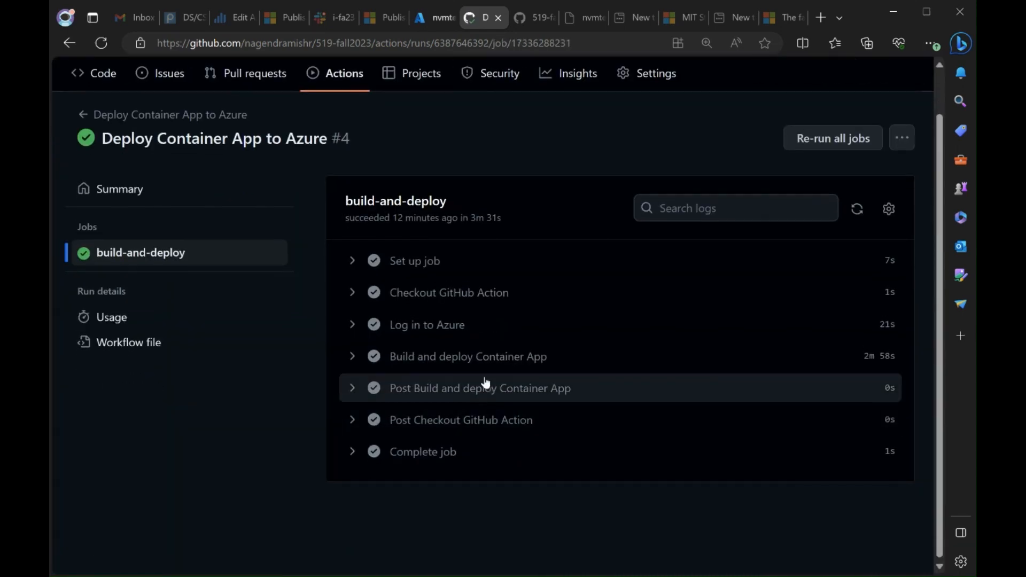
click(351, 356)
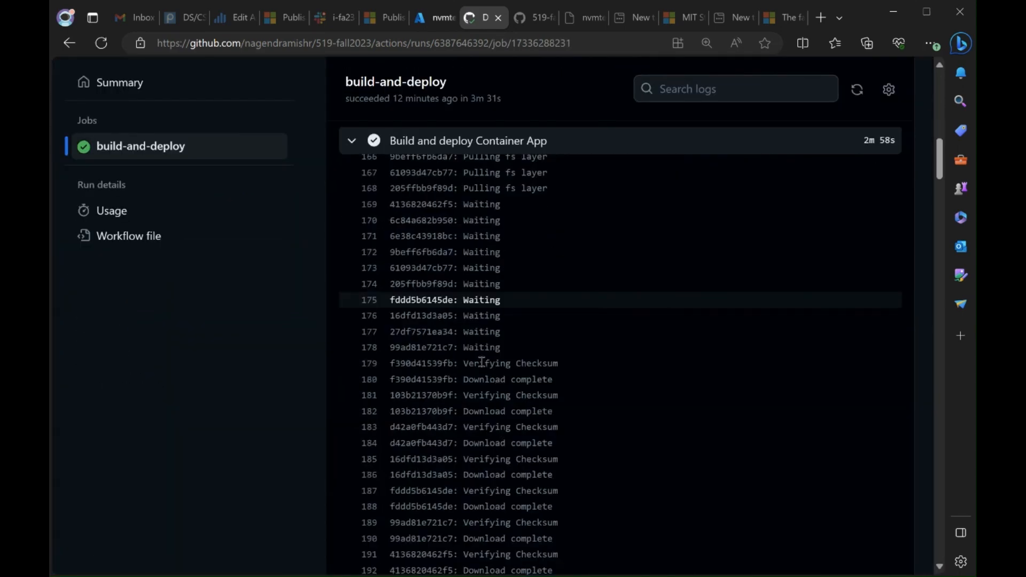
scroll(down, 3)
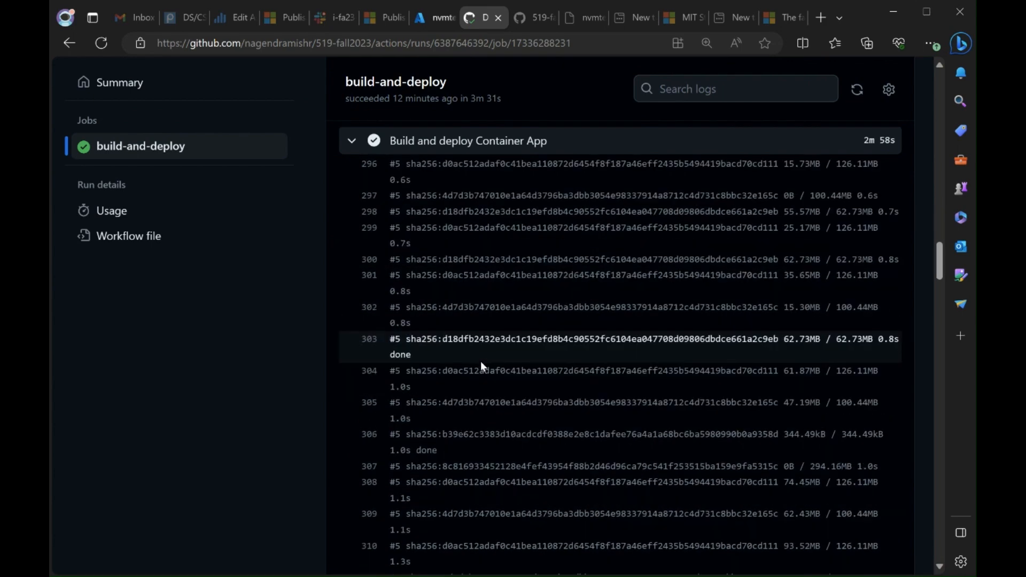
scroll(down, 3)
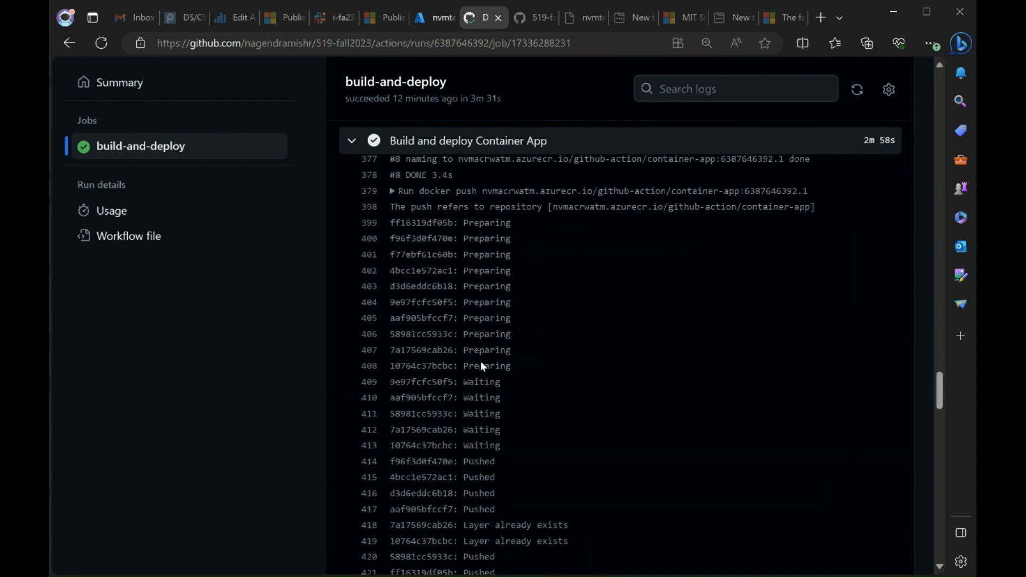
scroll(down, 3)
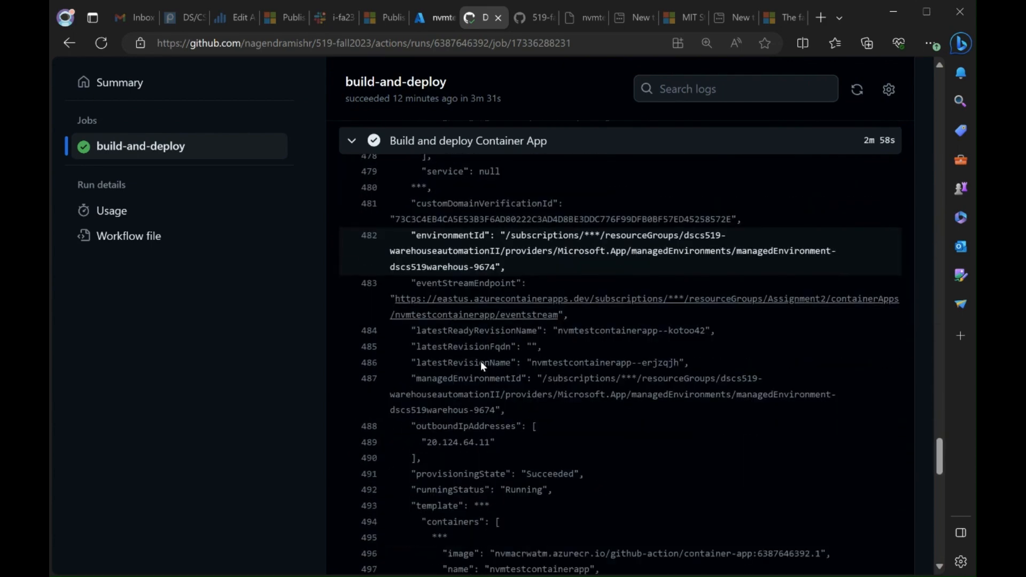
scroll(down, 3)
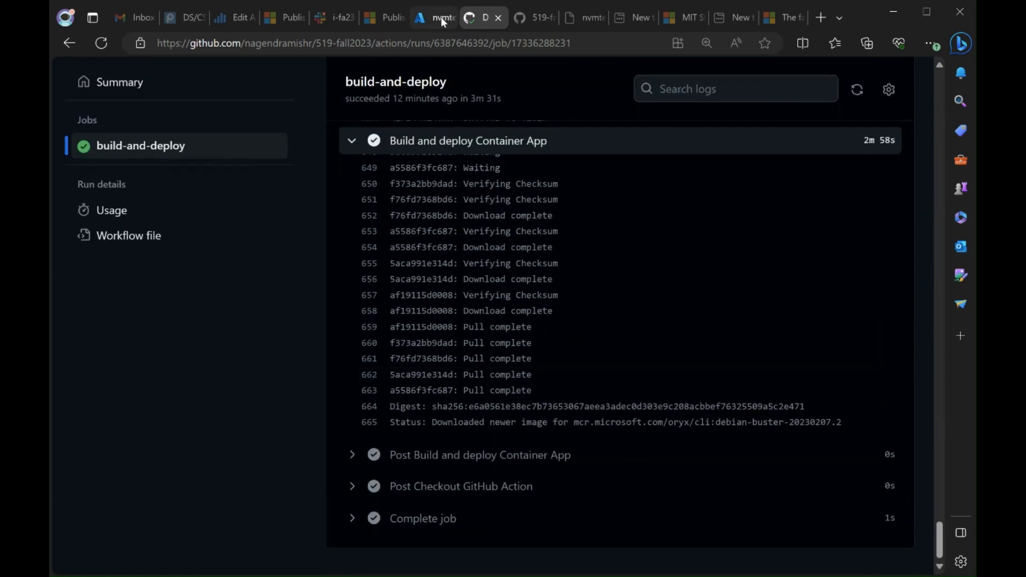
- Dismiss the Cloud Shell timeout prompt and view nvmtestcontainerapp's revisions showing the new running revision
click(432, 18)
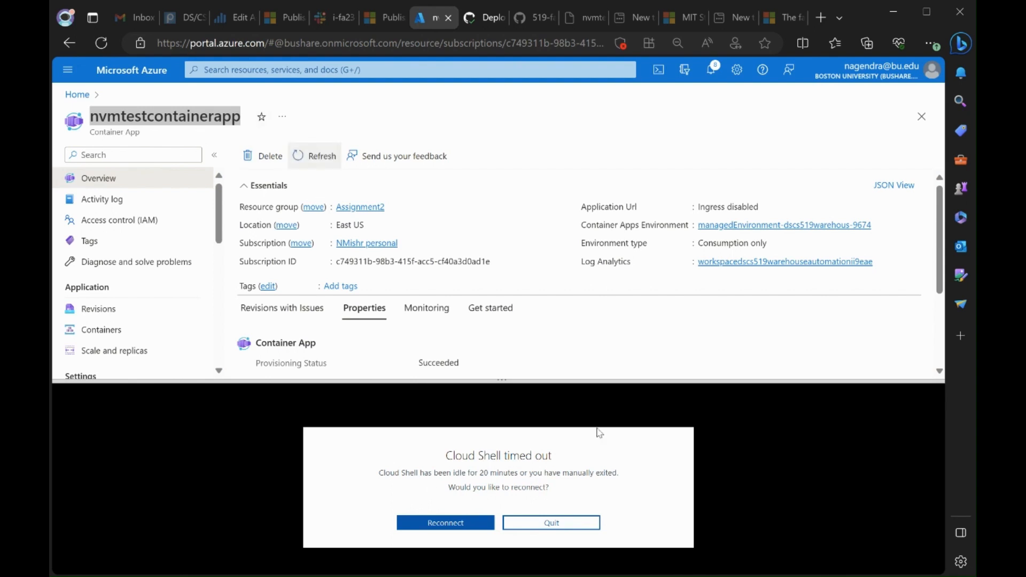
click(551, 522)
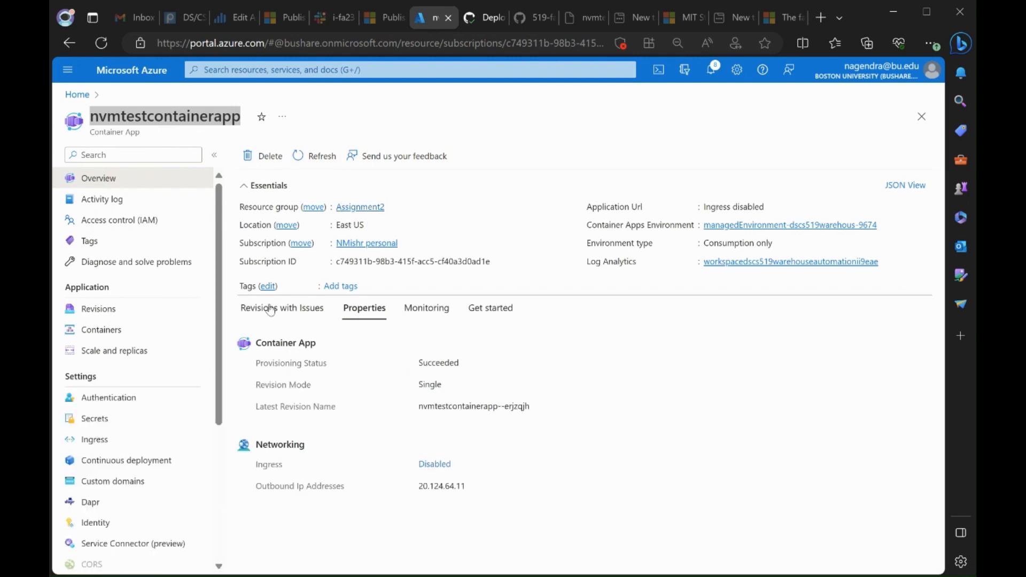
click(97, 308)
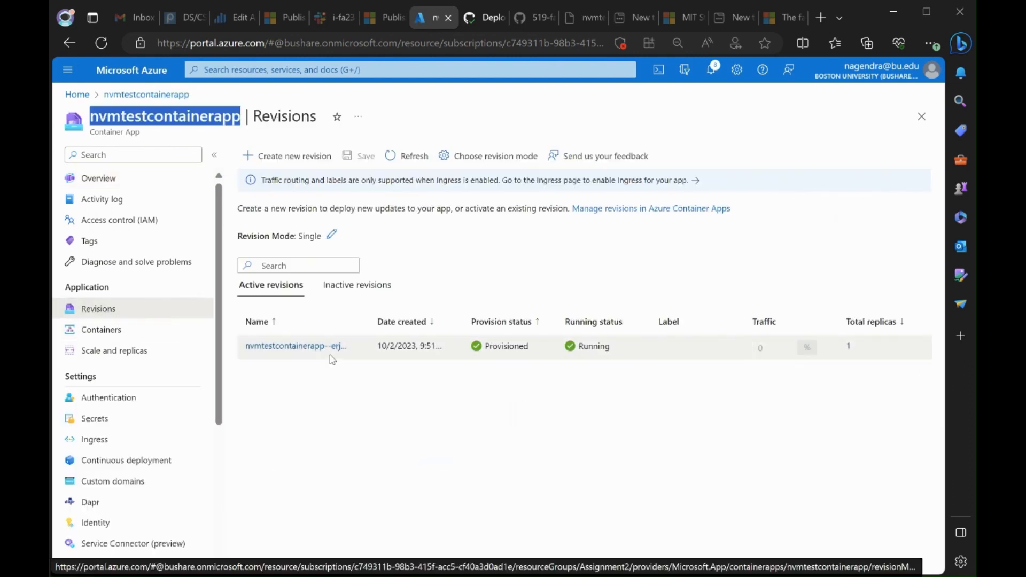
mouse_move(439, 382)
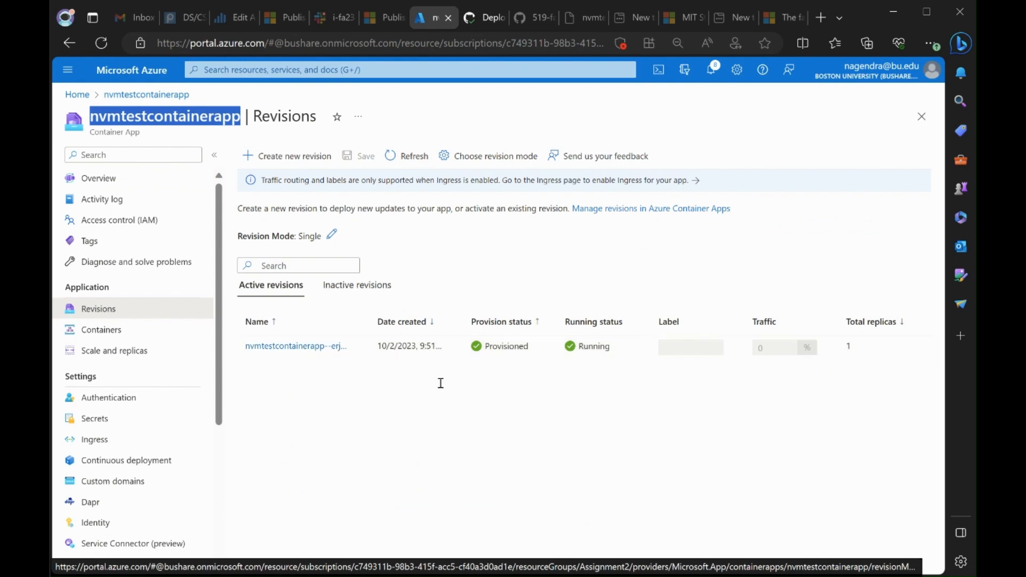